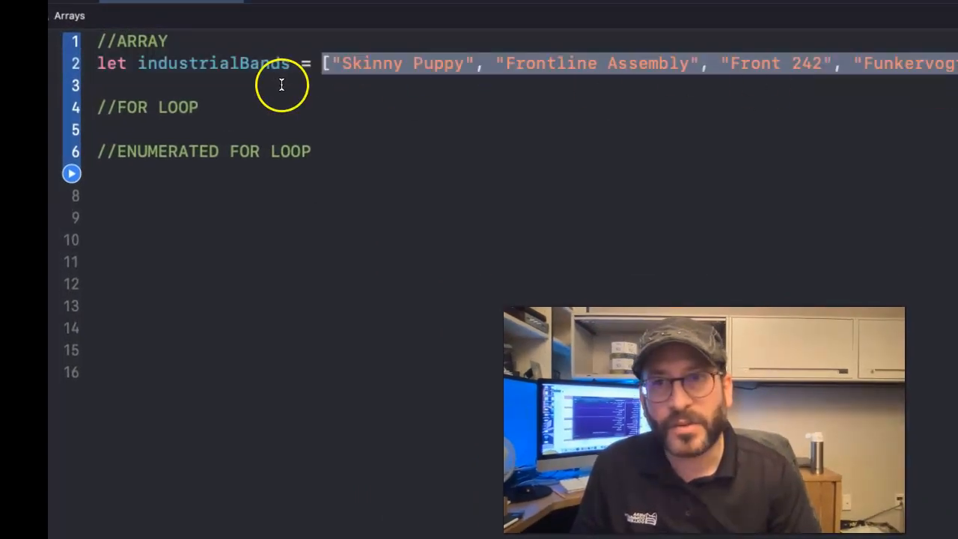
pyautogui.moveTo(393, 67)
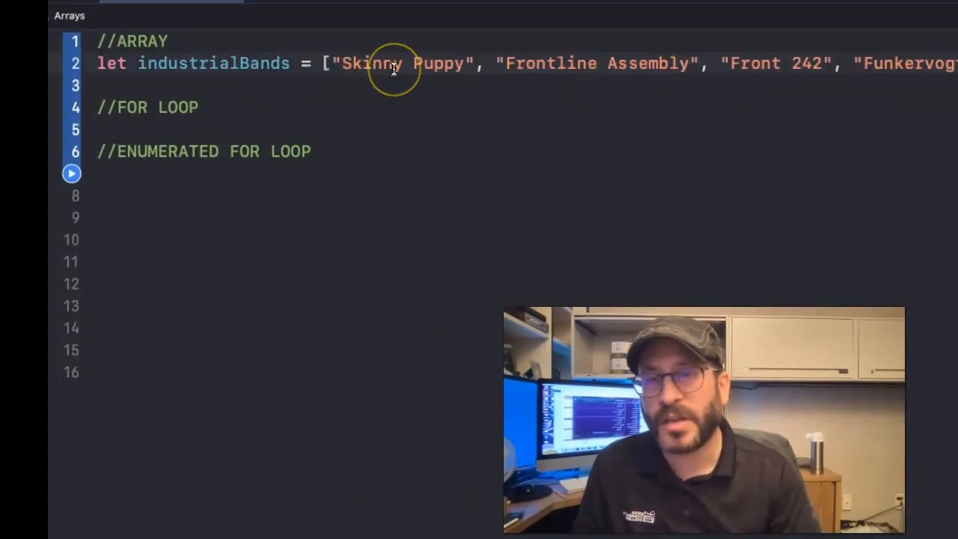
pyautogui.moveTo(444, 89)
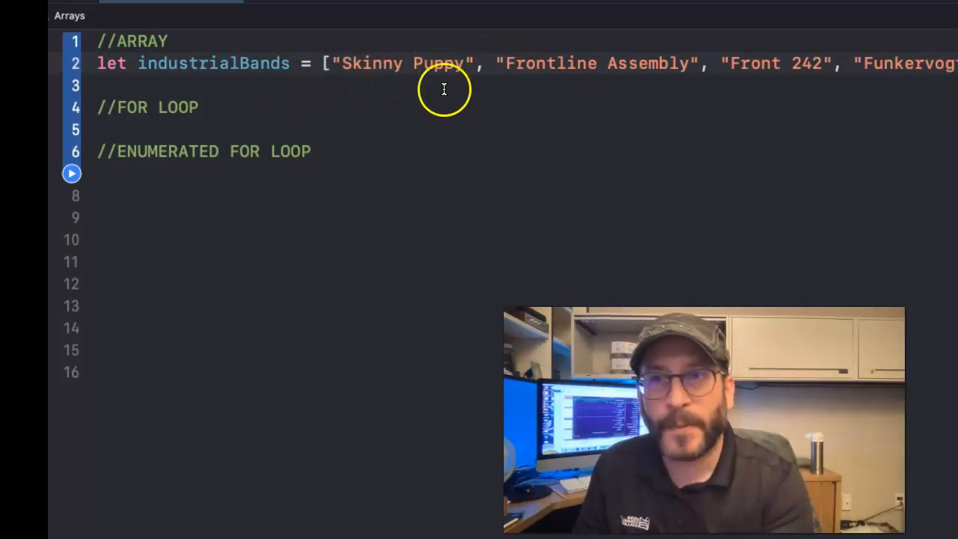
pyautogui.moveTo(285, 93)
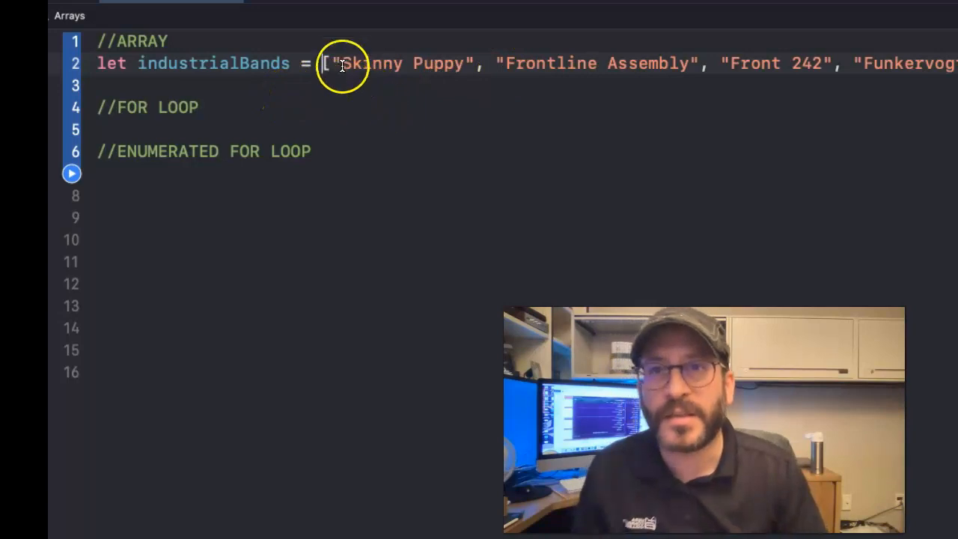
# Select the industrialBands name and opening bracket on the array line
pyautogui.doubleClick(396, 63)
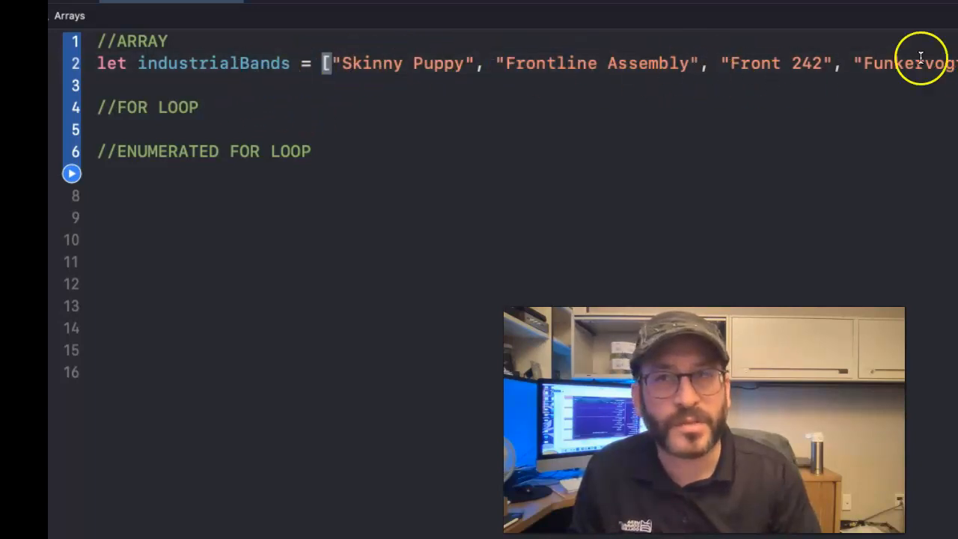
pyautogui.moveTo(208, 63)
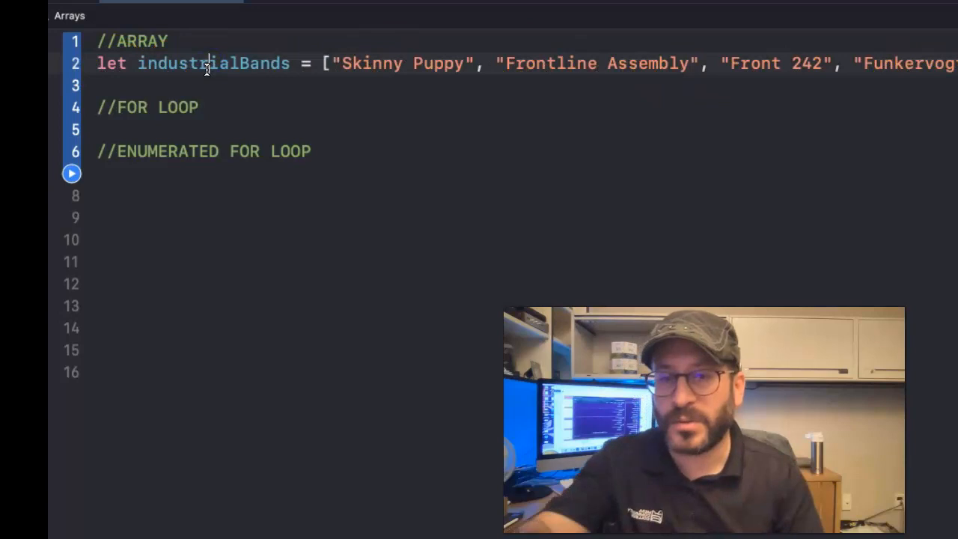
pyautogui.doubleClick(213, 63)
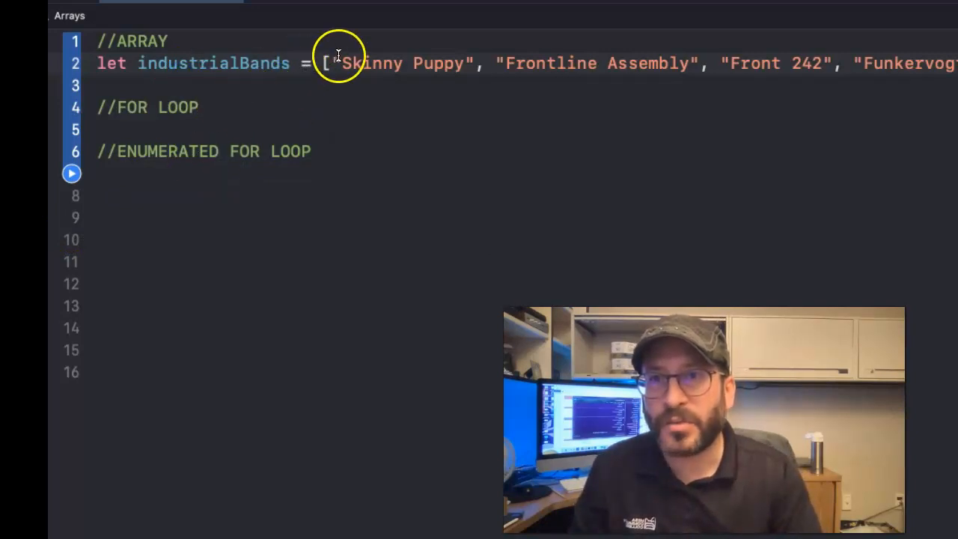
pyautogui.doubleClick(375, 63)
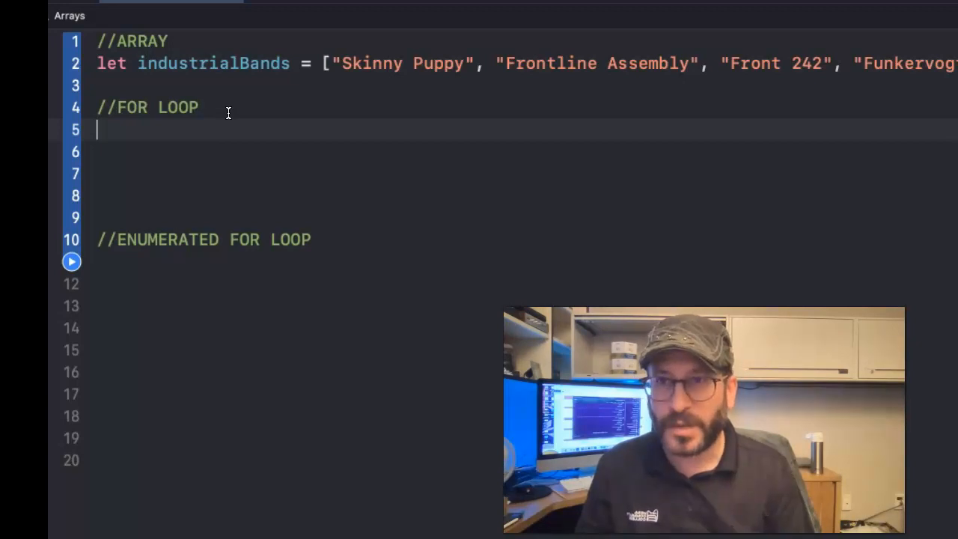
# Write a 'for eachBand in industrialBands' loop with print(eachBand) in its body
pyautogui.write('for_')
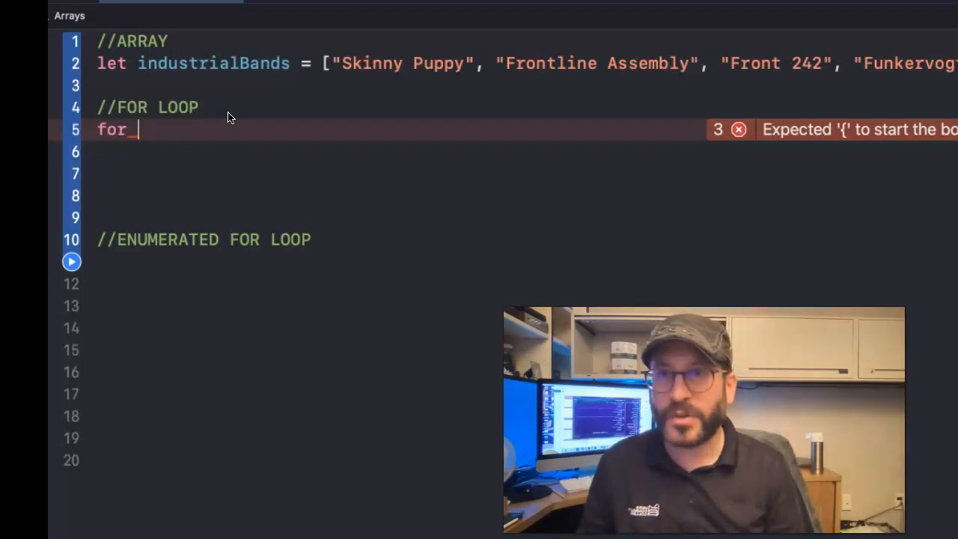
pyautogui.write('each')
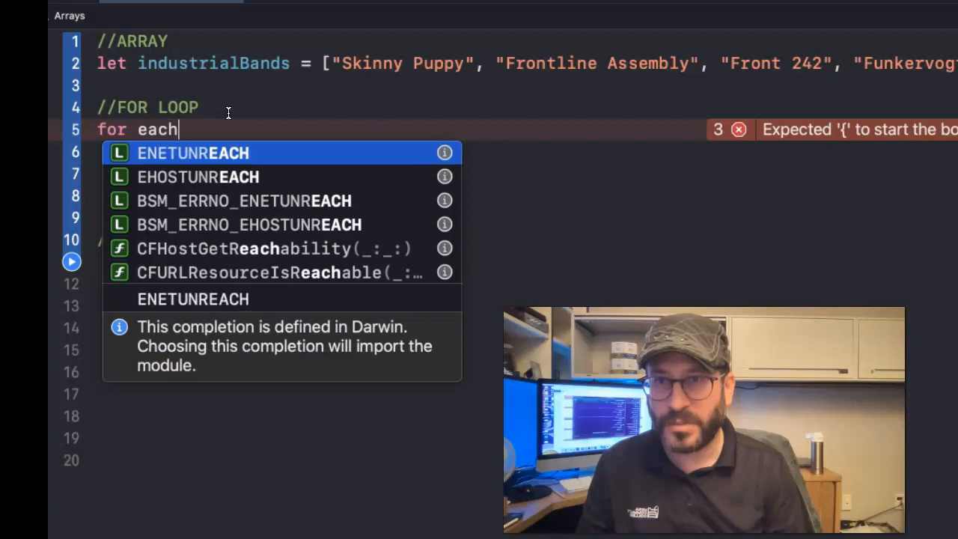
pyautogui.write('Band')
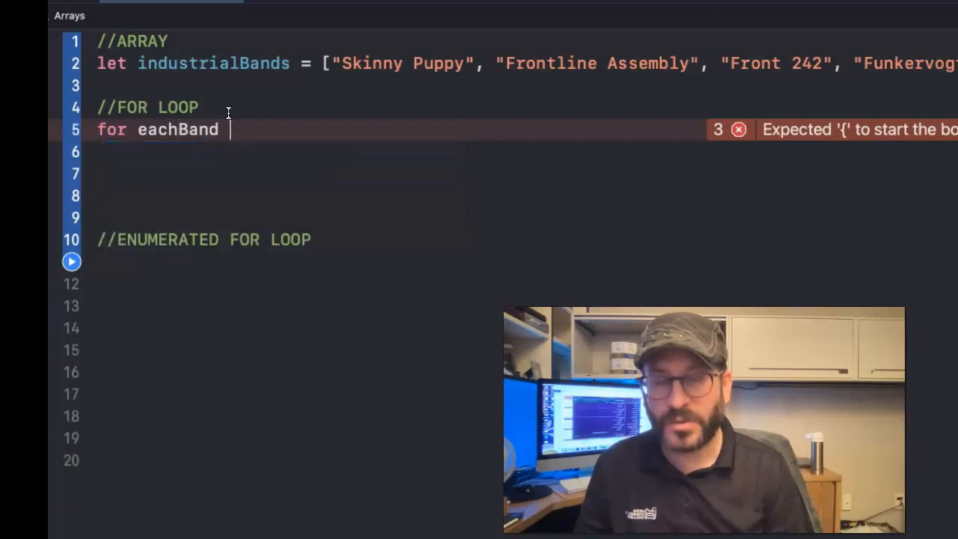
pyautogui.write('in')
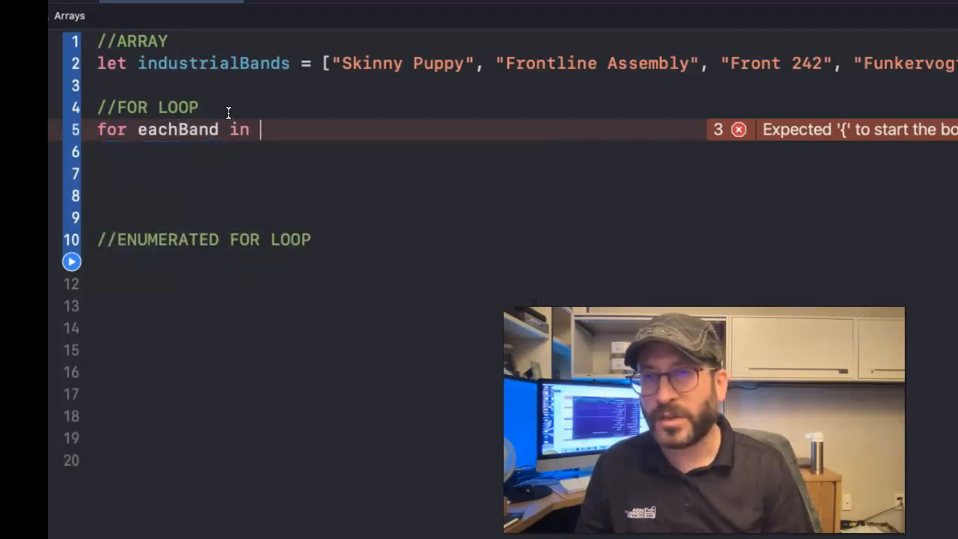
pyautogui.write('industrialBands')
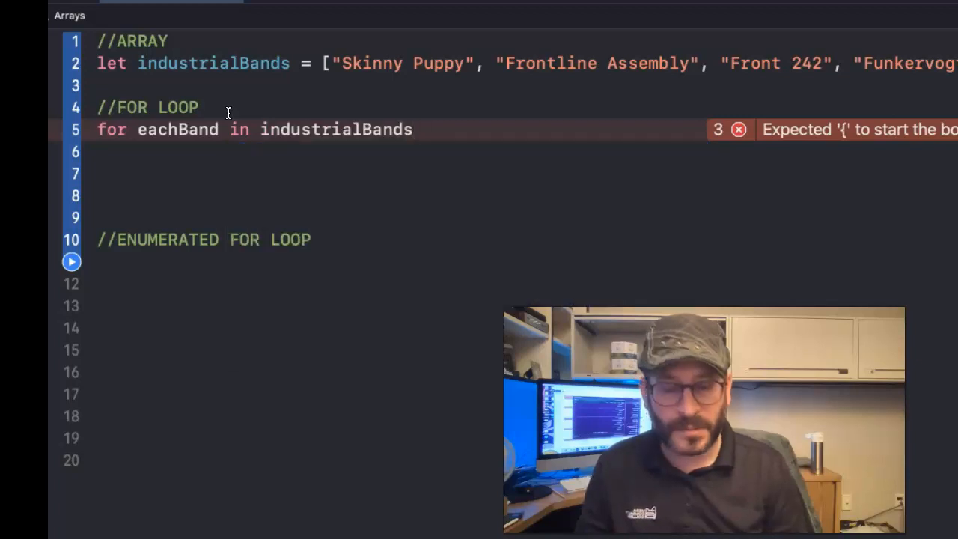
pyautogui.write('{')
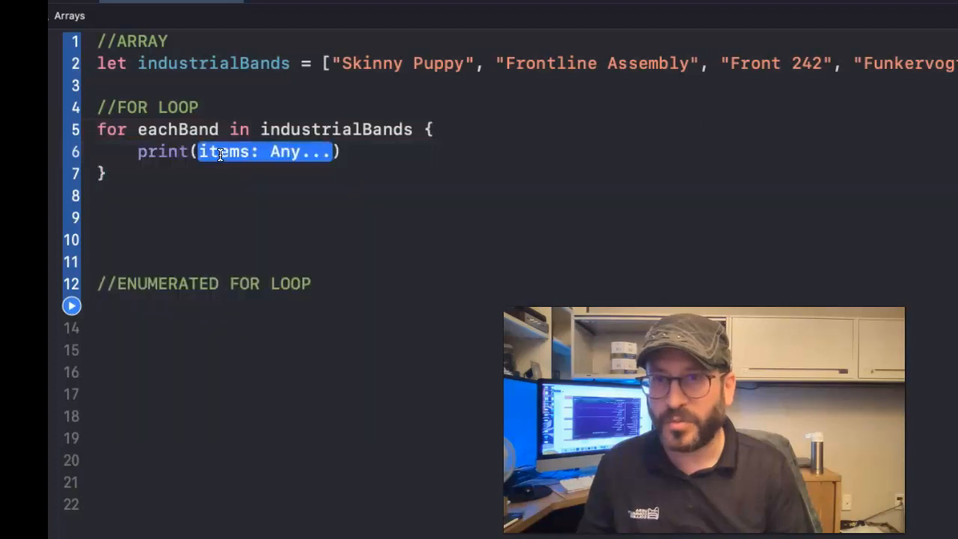
pyautogui.write('eachBand')
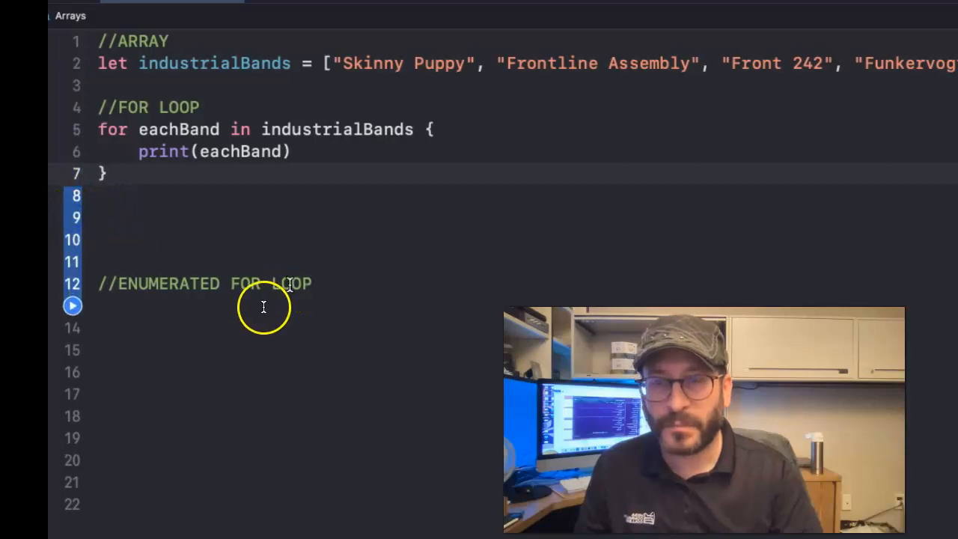
# Run the playground to print all five bands, then edit around eachBand and the Skinny Puppy string
pyautogui.click(71, 306)
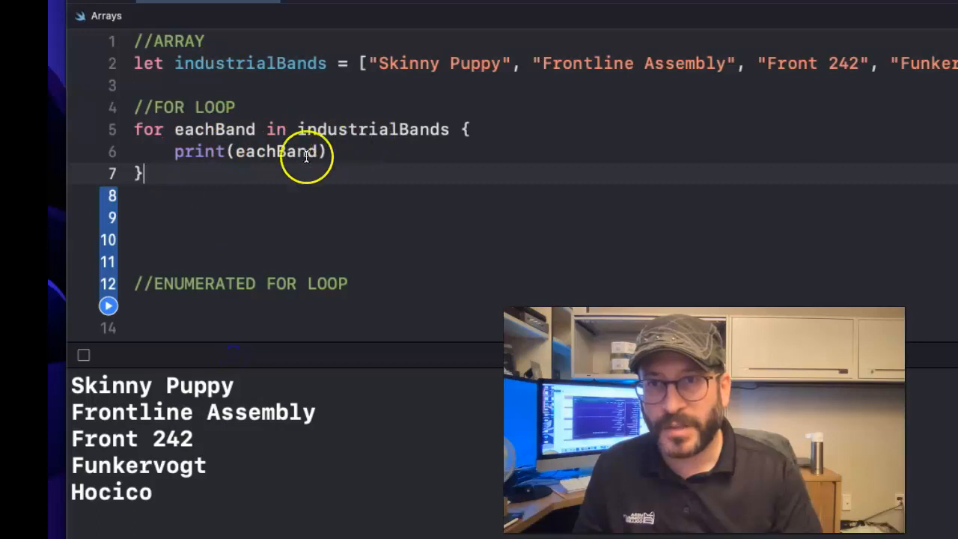
pyautogui.doubleClick(150, 386)
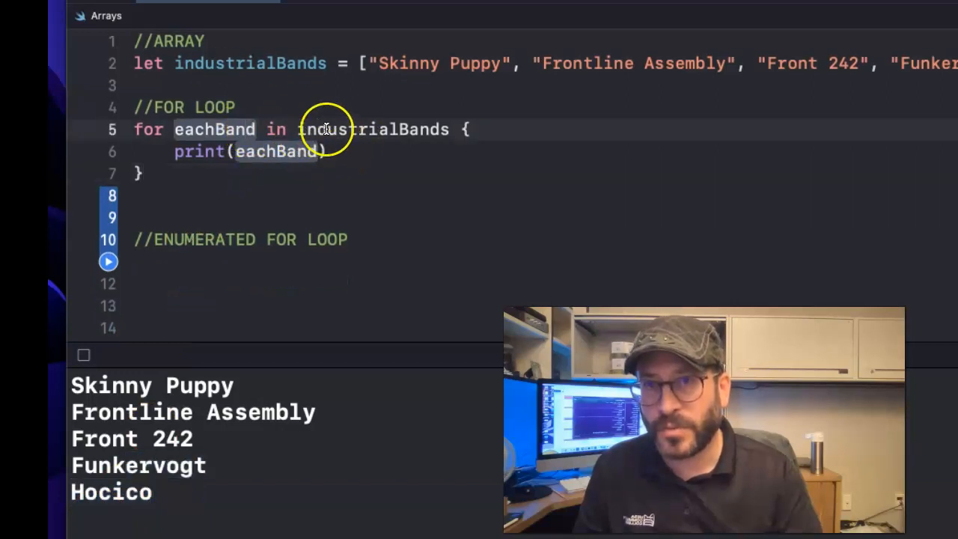
pyautogui.moveTo(239, 129)
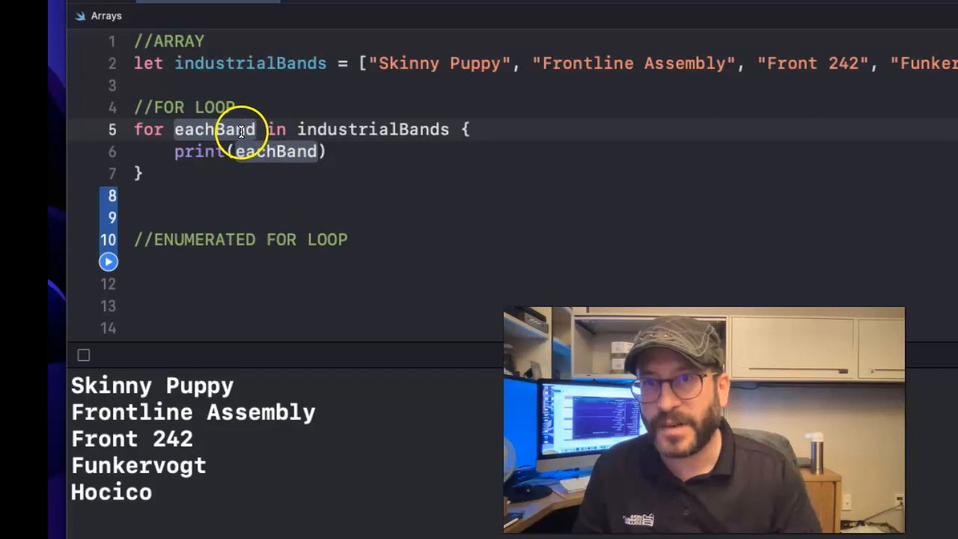
pyautogui.moveTo(371, 59)
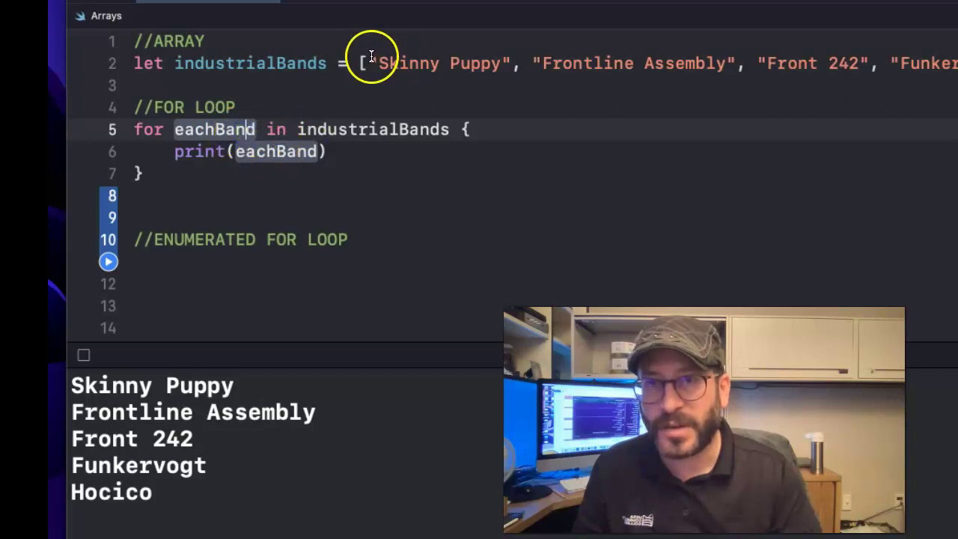
pyautogui.doubleClick(441, 63)
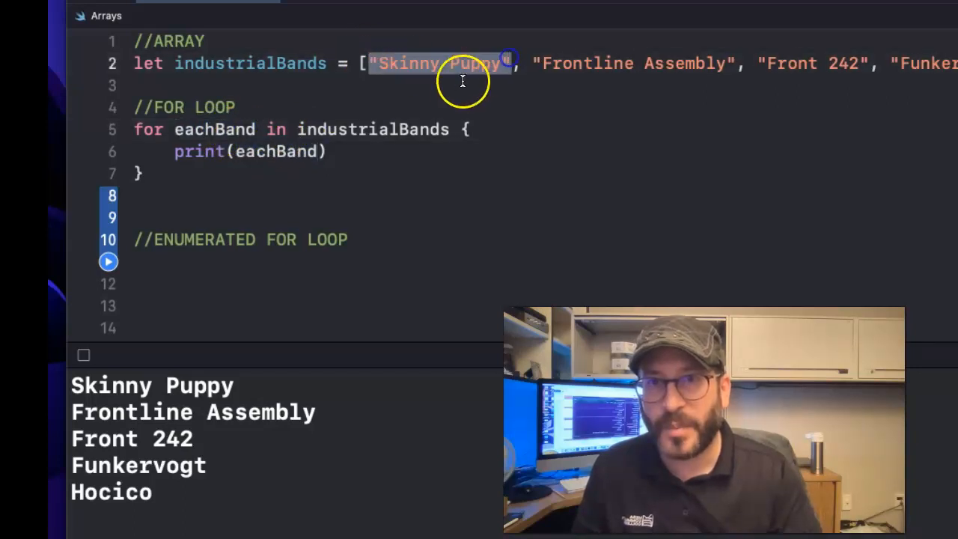
pyautogui.moveTo(223, 173)
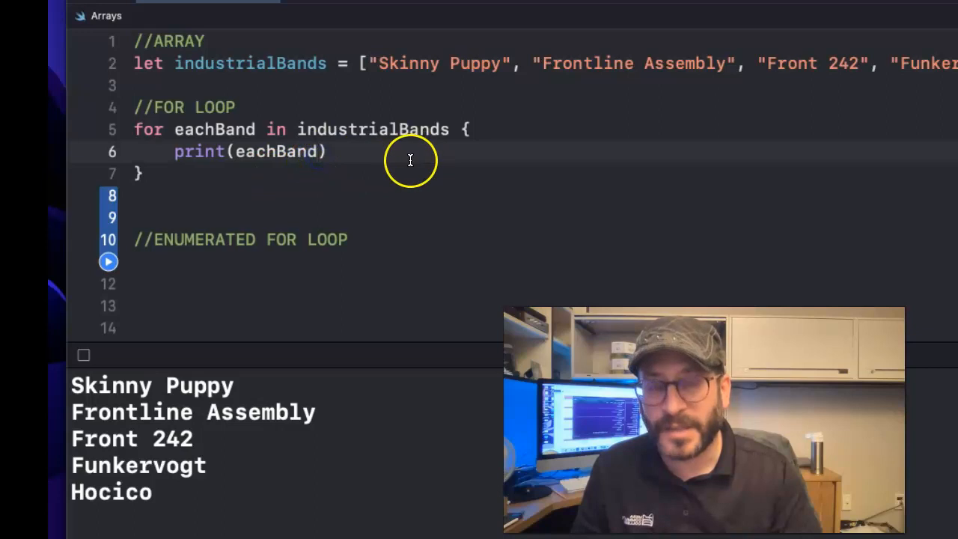
pyautogui.write('.')
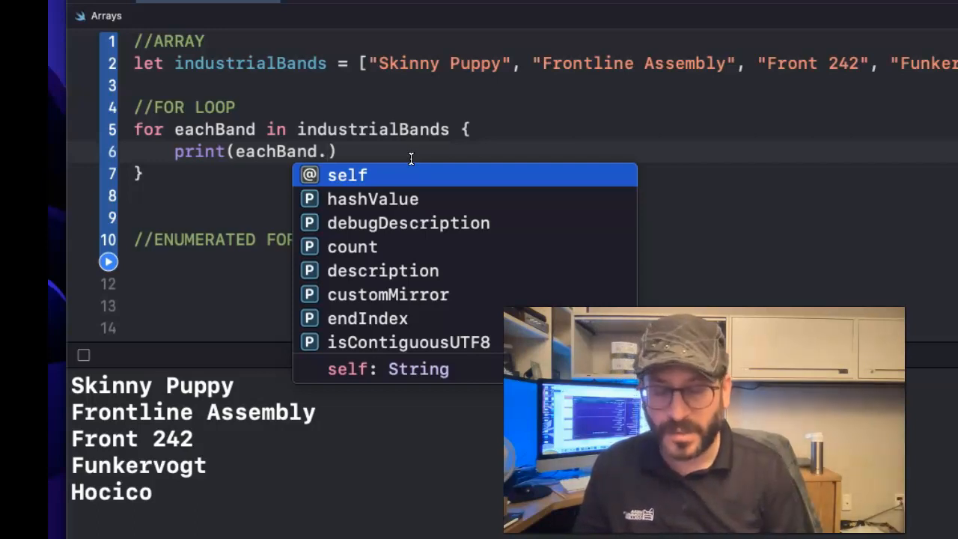
pyautogui.write('upp')
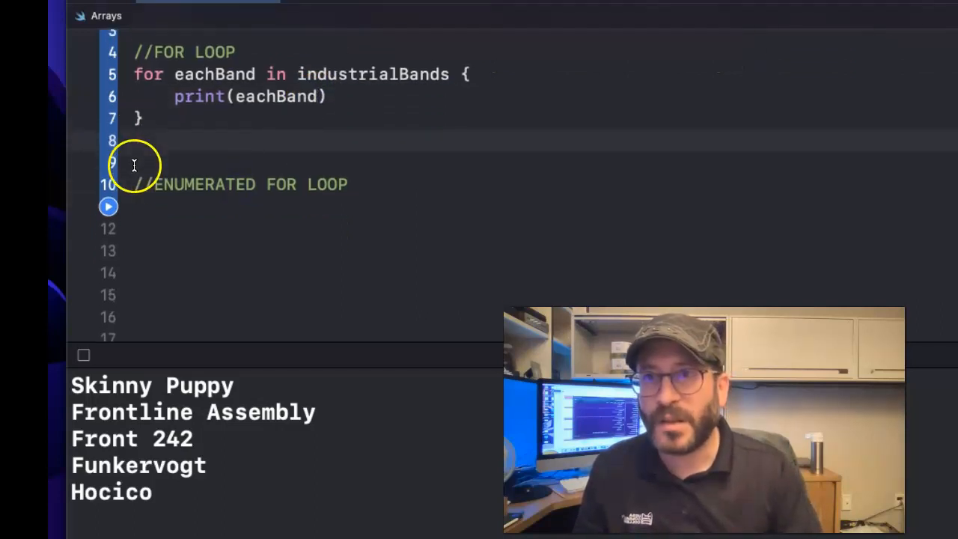
# Add print(industrialBands[0]) above the enumerated loop comment and run the playground
pyautogui.scroll(3)
pyautogui.write('print(')
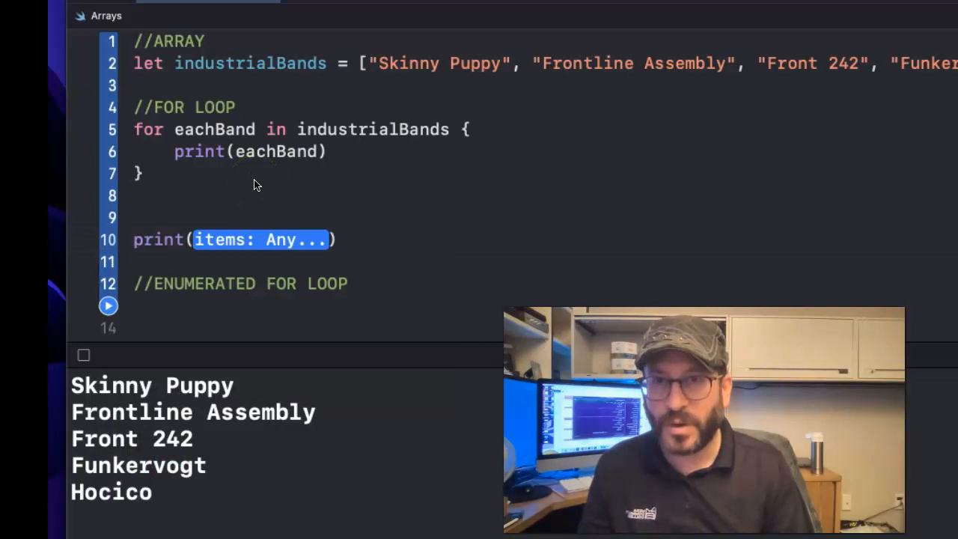
pyautogui.write('industrialBands')
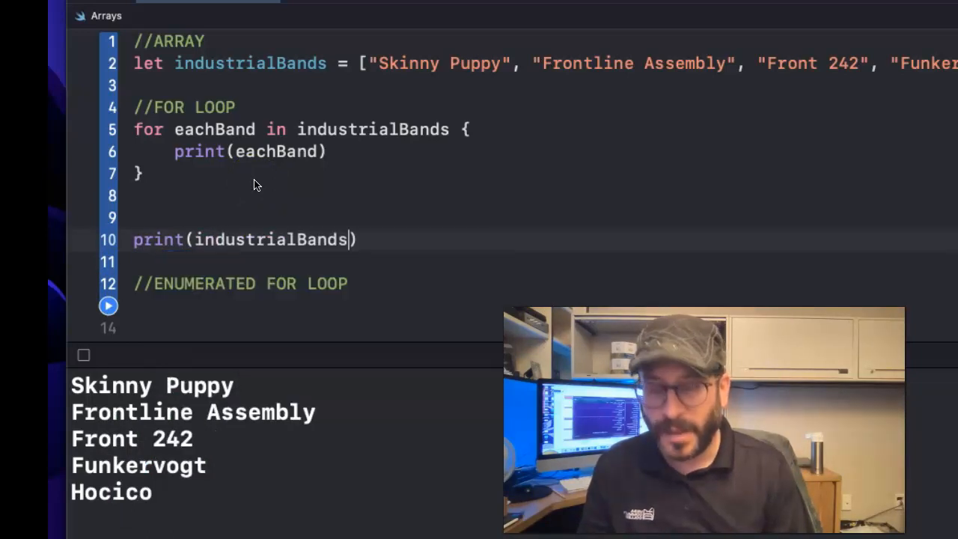
pyautogui.write('[0]')
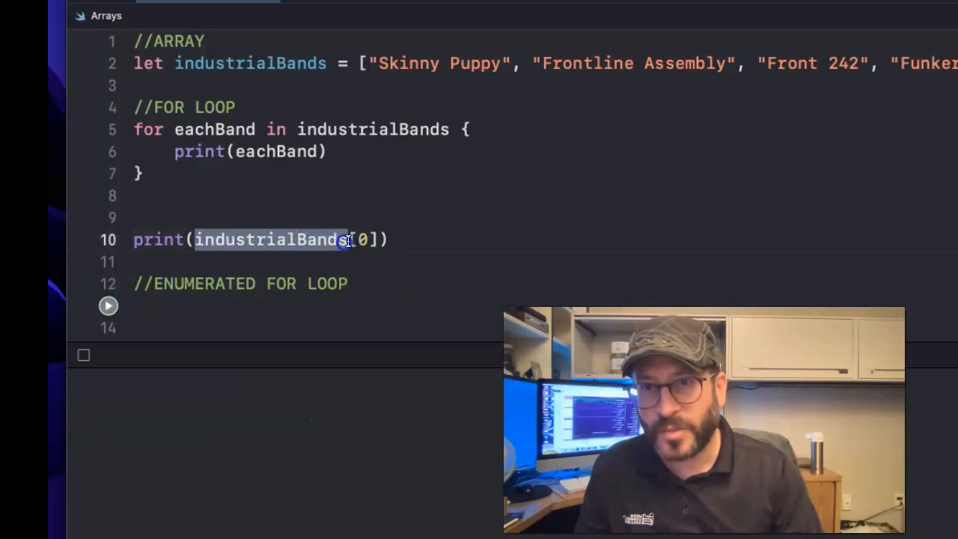
pyautogui.click(108, 306)
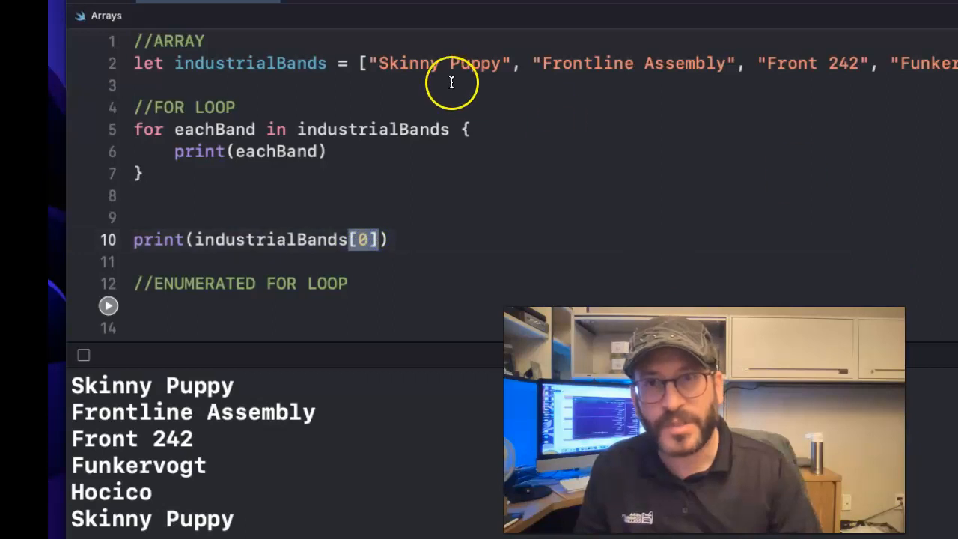
pyautogui.scroll(-3)
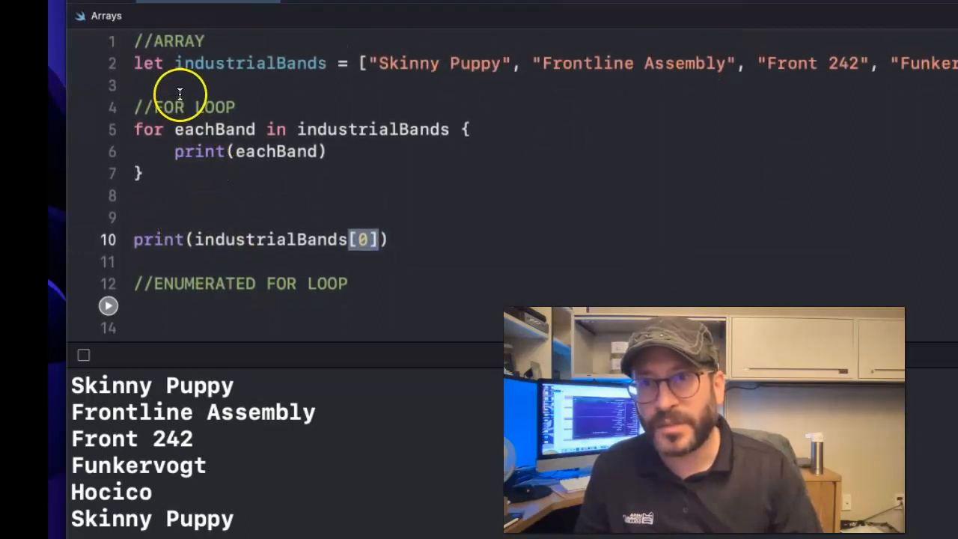
# Add industrialBands.append("Project Pitchfork") on a new line below the array
pyautogui.press('Enter')
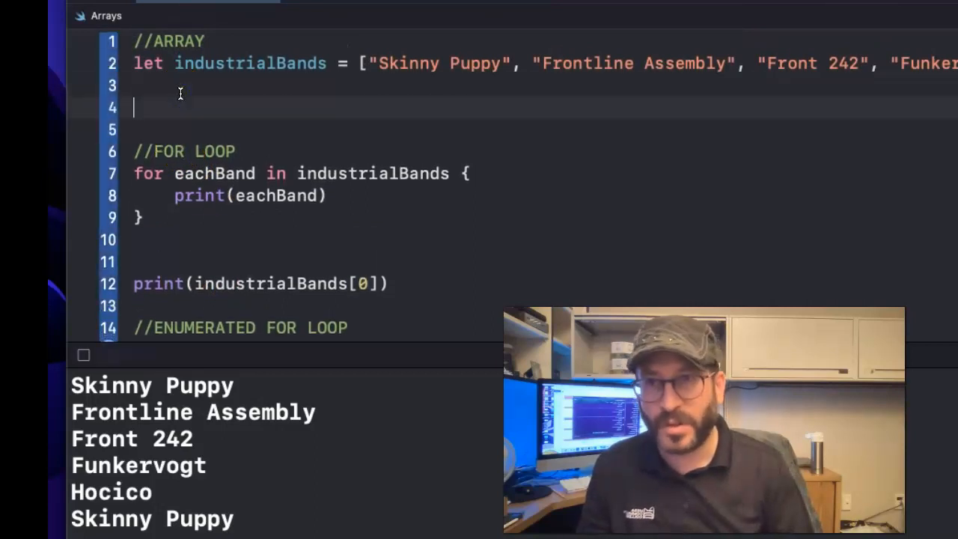
pyautogui.write('industrialBands.a')
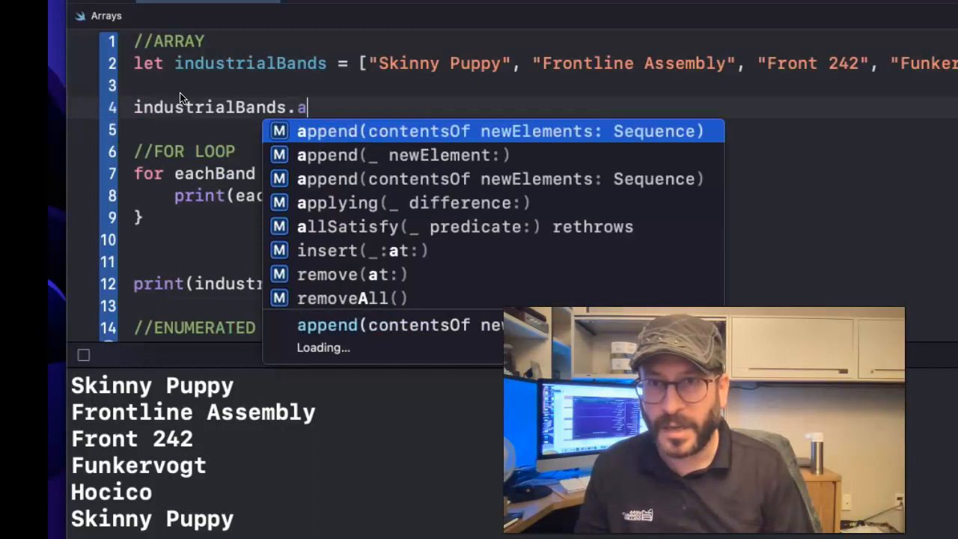
pyautogui.click(497, 131)
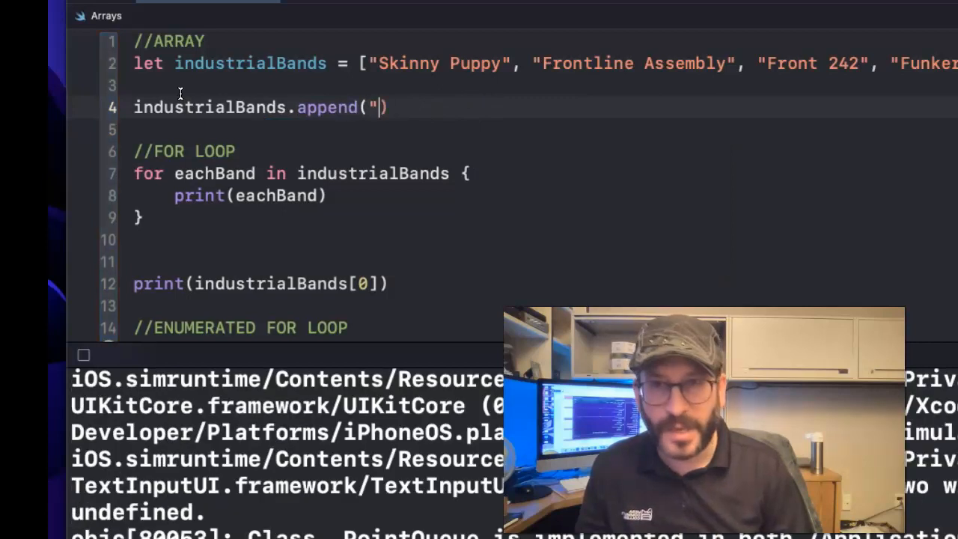
pyautogui.write('"')
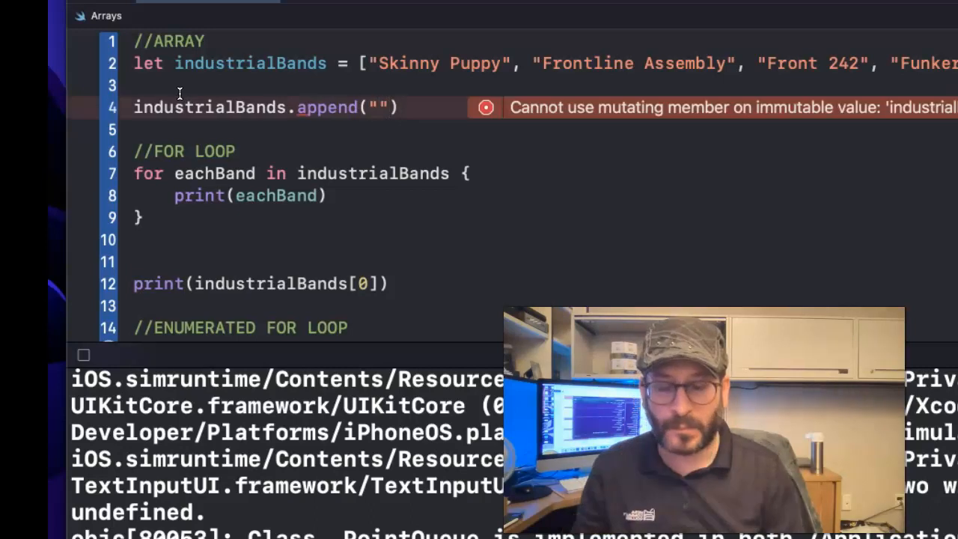
pyautogui.write('Project Pitch')
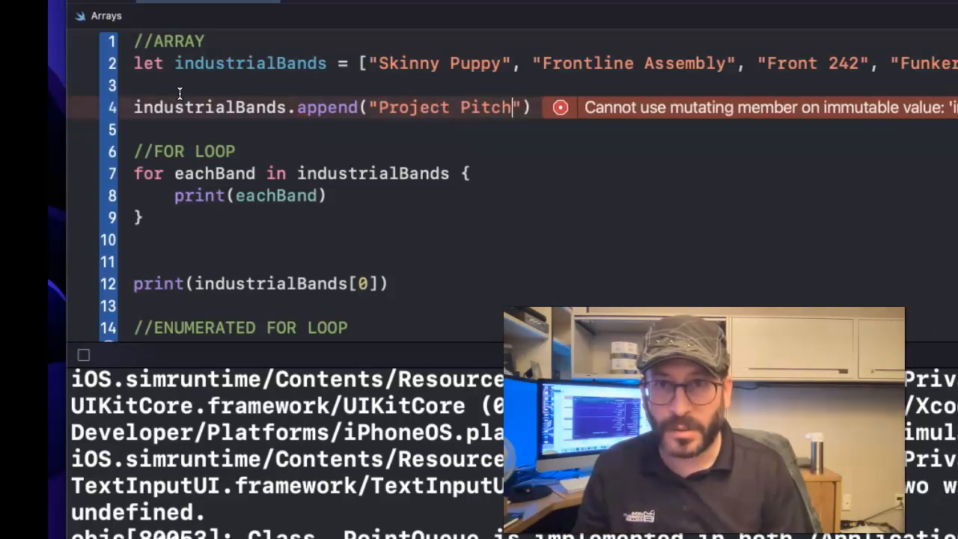
pyautogui.write('fork')
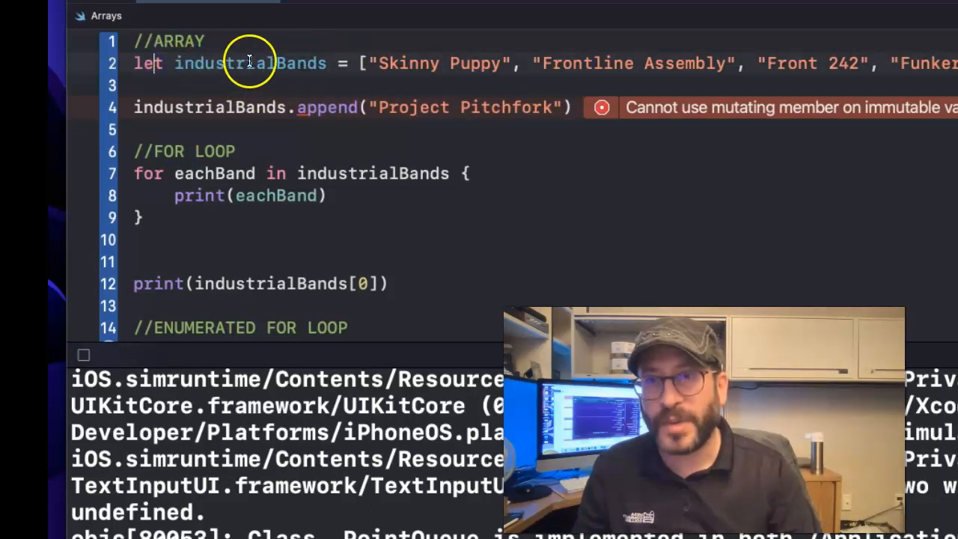
# Change the industrialBands declaration from let to var
pyautogui.doubleClick(147, 62)
pyautogui.write('var')
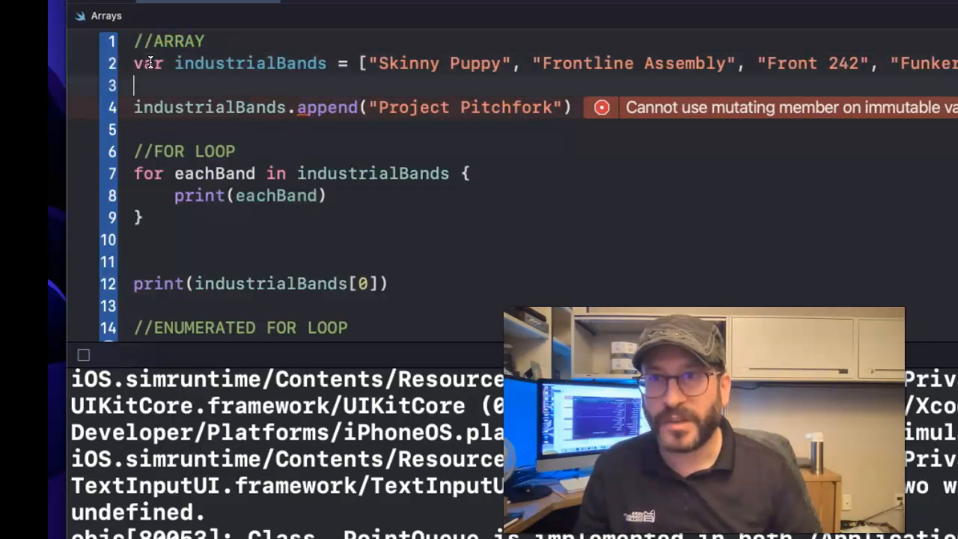
pyautogui.moveTo(340, 107)
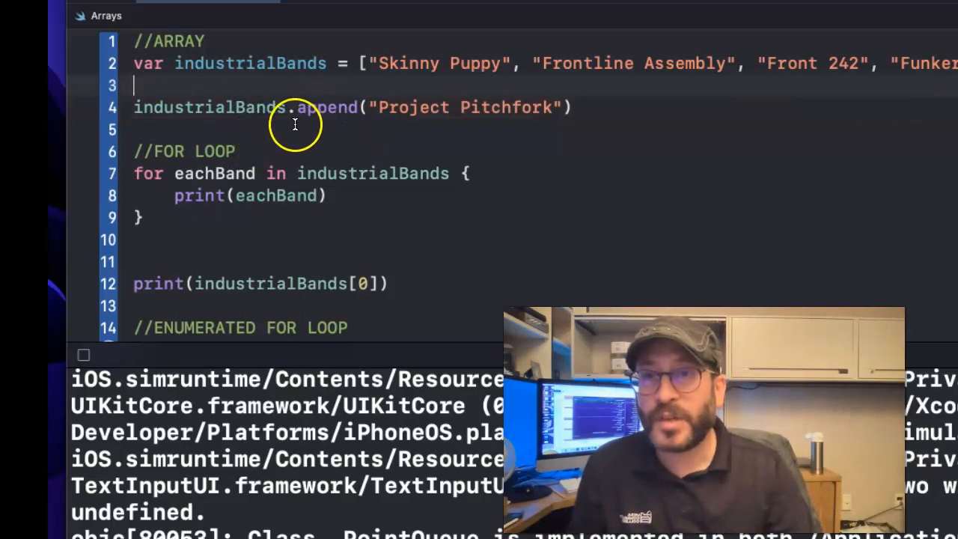
pyautogui.tripleClick(314, 107)
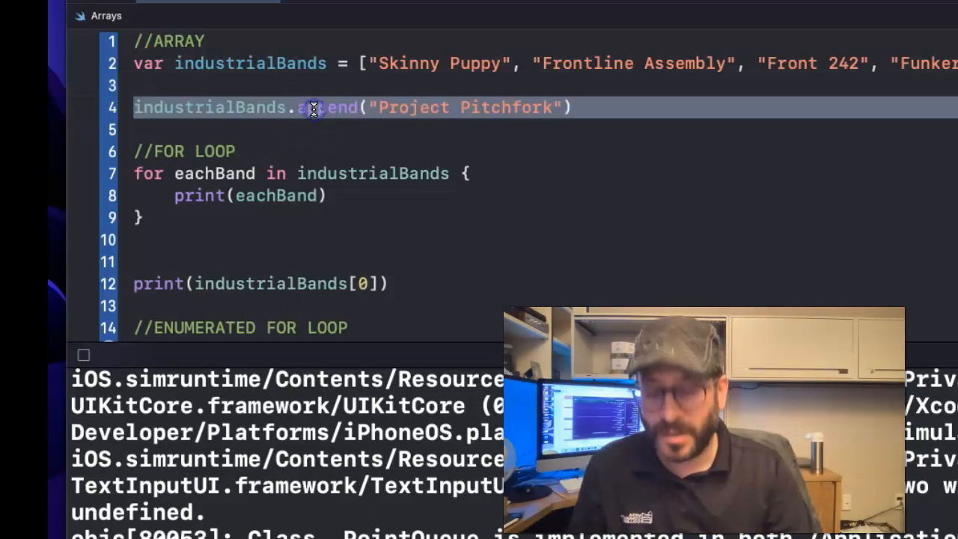
pyautogui.click(282, 129)
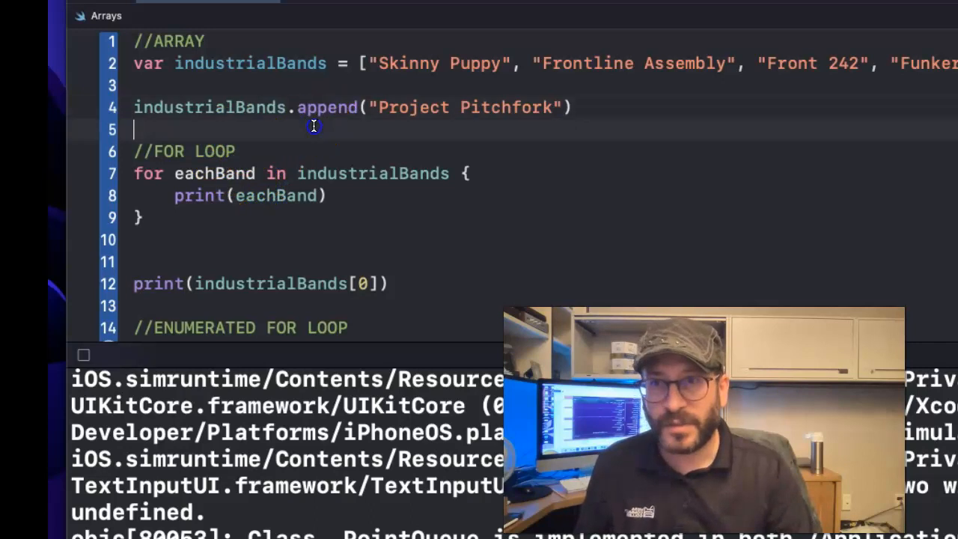
# Add industrialBands.insert("Throbbing Gristle", at: 0) below the append call
pyautogui.write('industrialBands,')
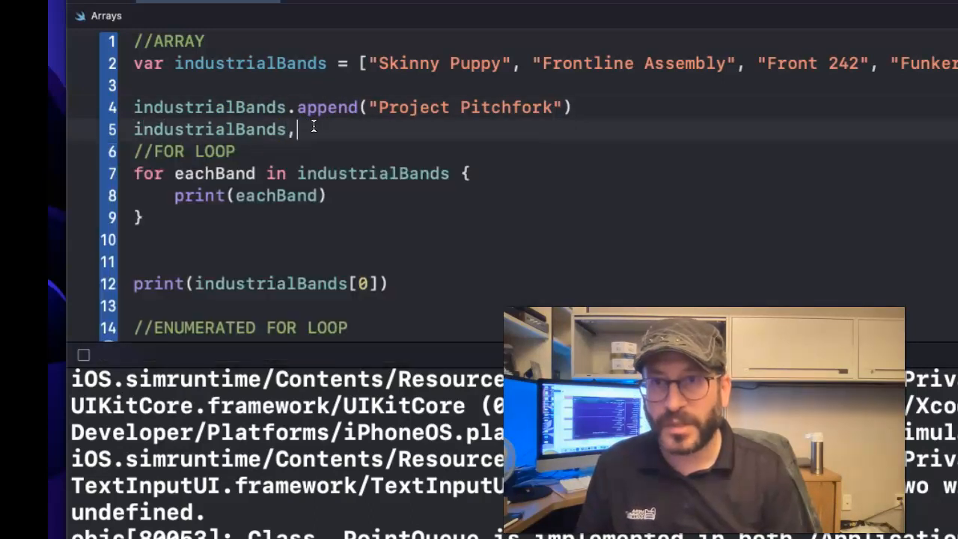
pyautogui.write('.re')
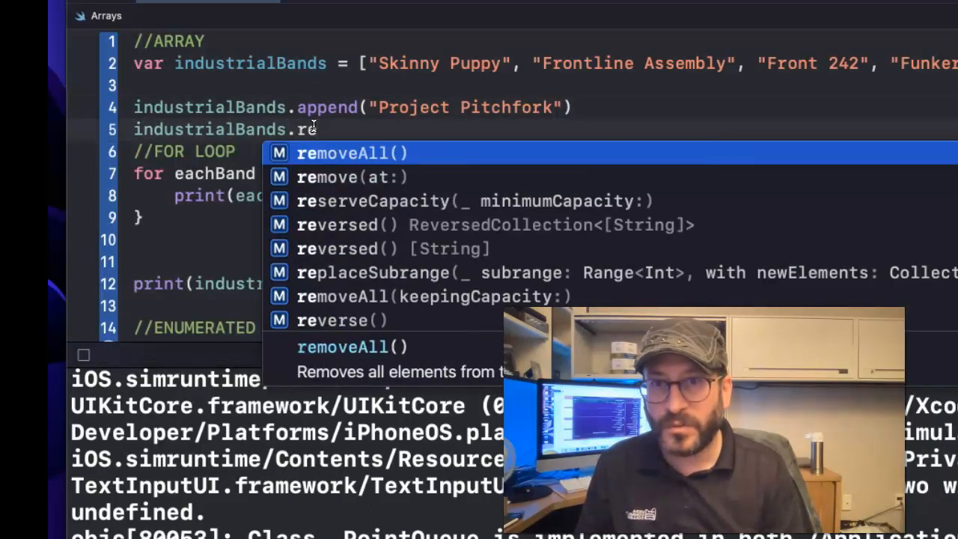
pyautogui.write('insert("", at: Int')
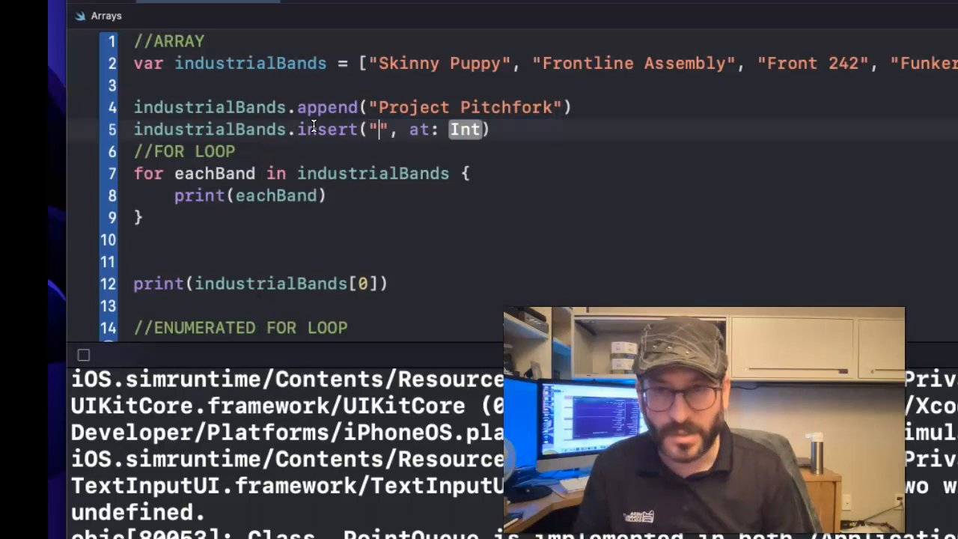
pyautogui.write('Thro')
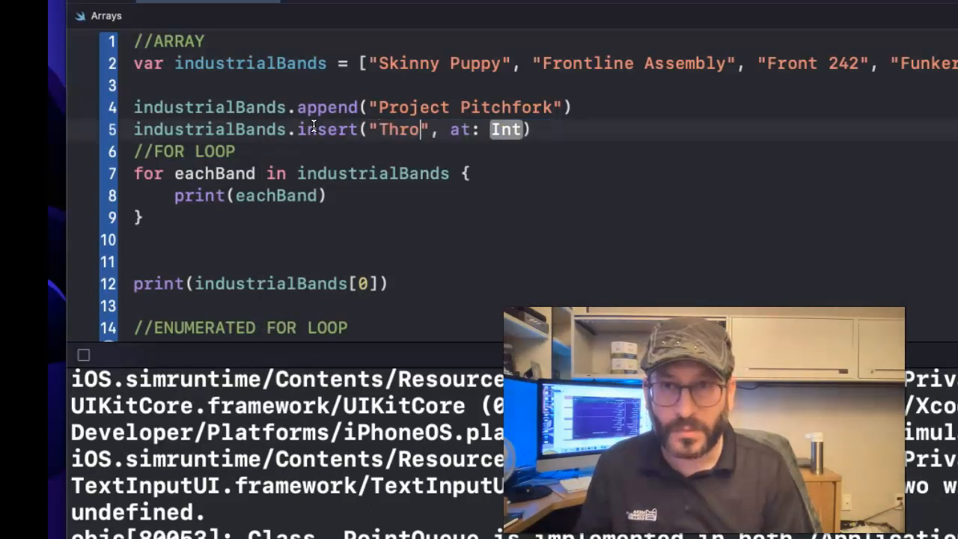
pyautogui.write('bbing G')
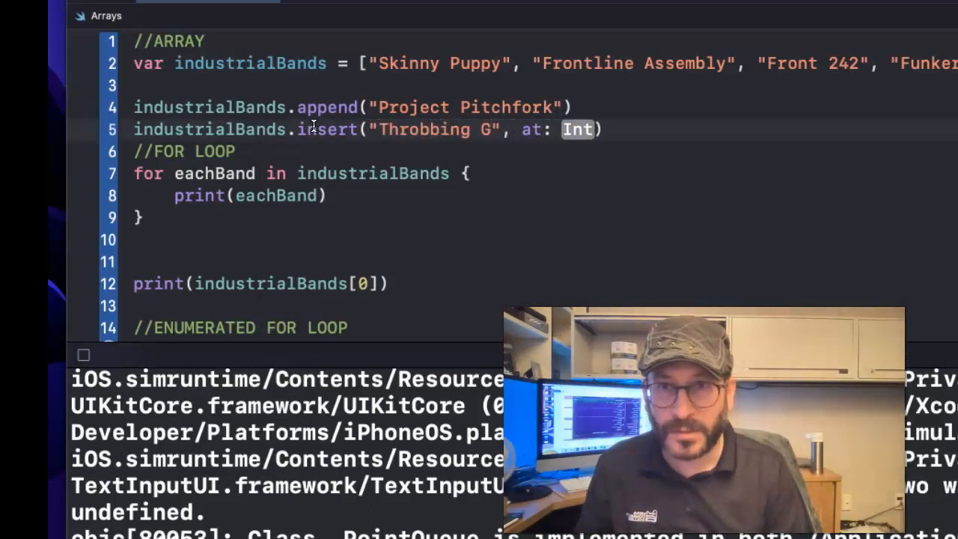
pyautogui.write('ristle')
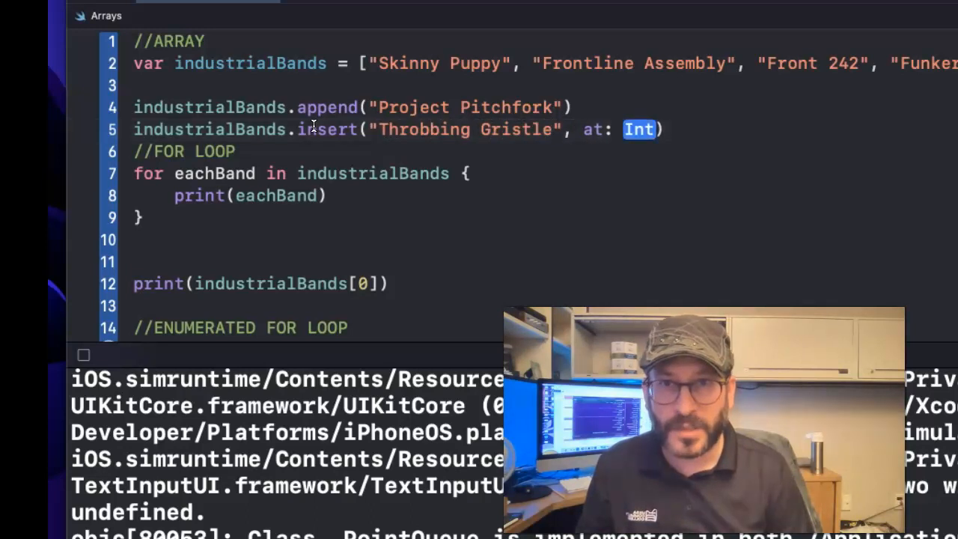
pyautogui.write('0')
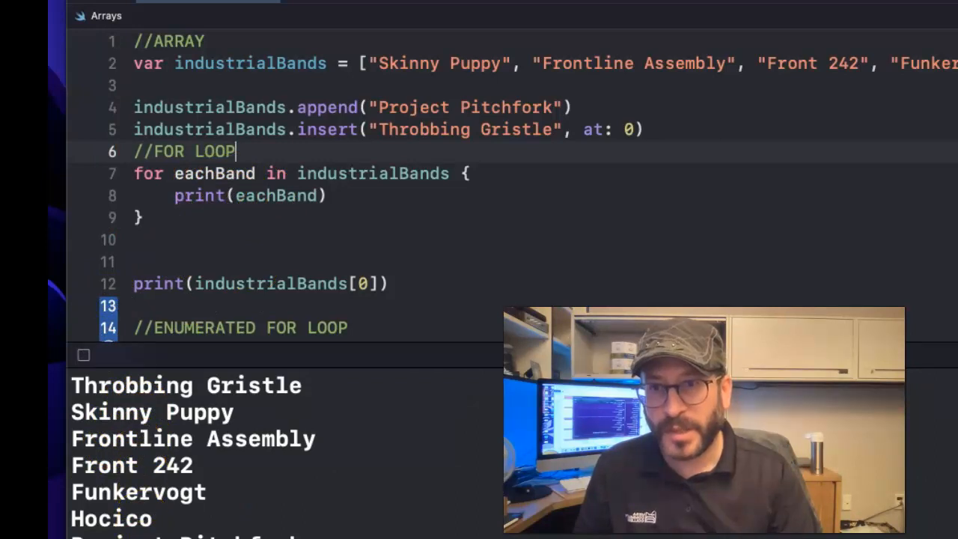
pyautogui.moveTo(273, 271)
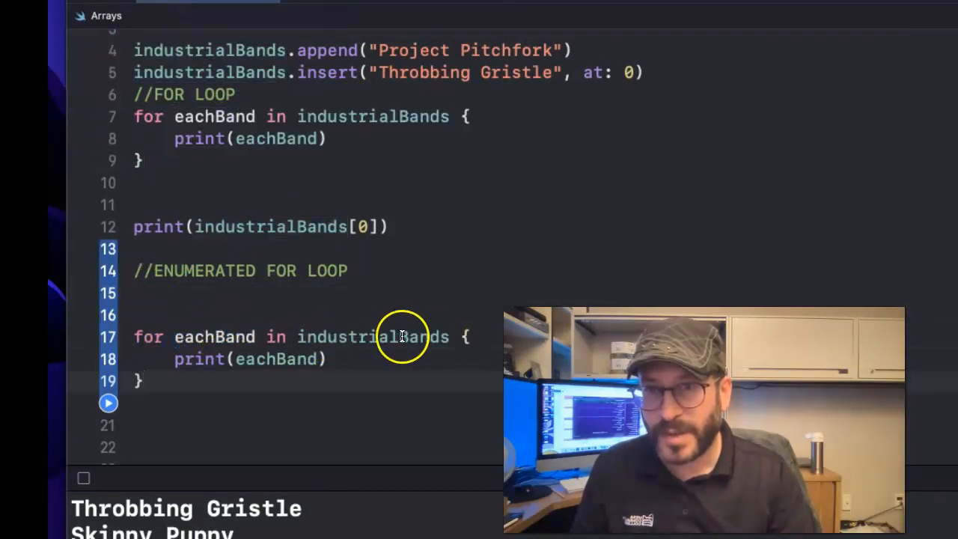
# Loop over (i, eachBand) in industrialBands.enumerated(), printing an interpolated eachBand message
pyautogui.write('.enum')
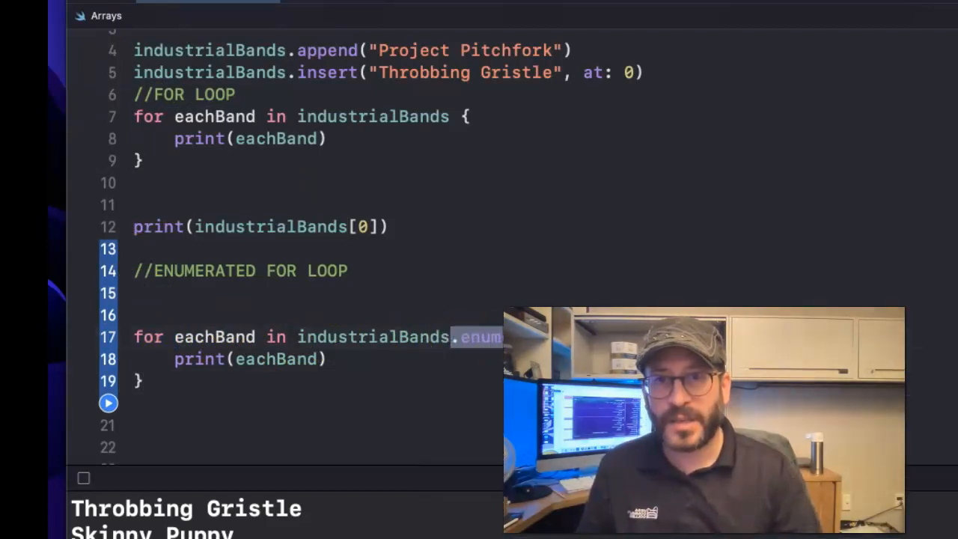
pyautogui.doubleClick(214, 336)
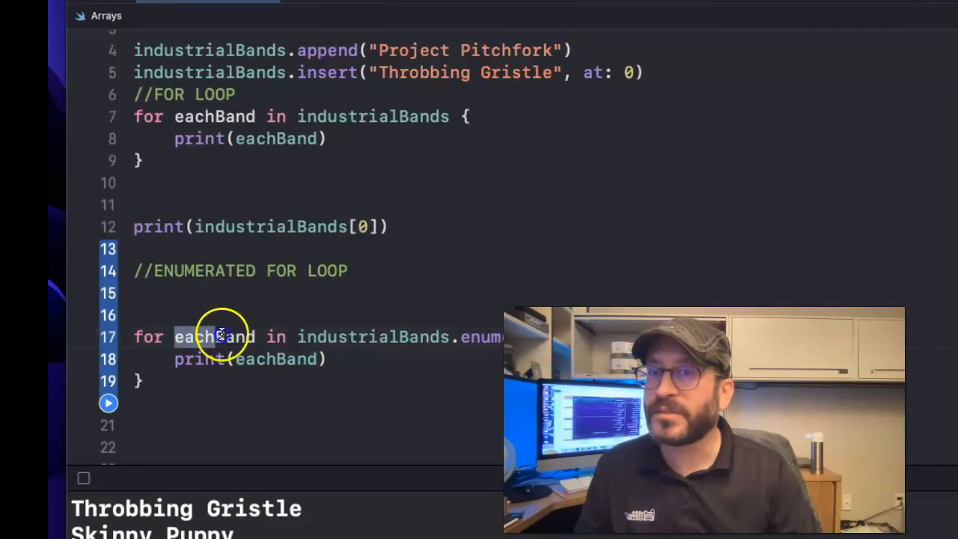
pyautogui.doubleClick(214, 337)
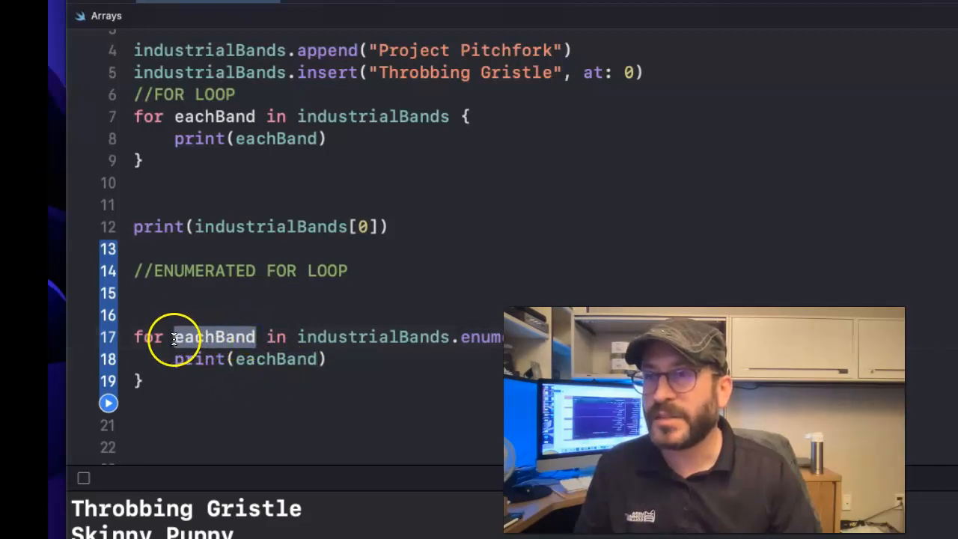
pyautogui.write('(')
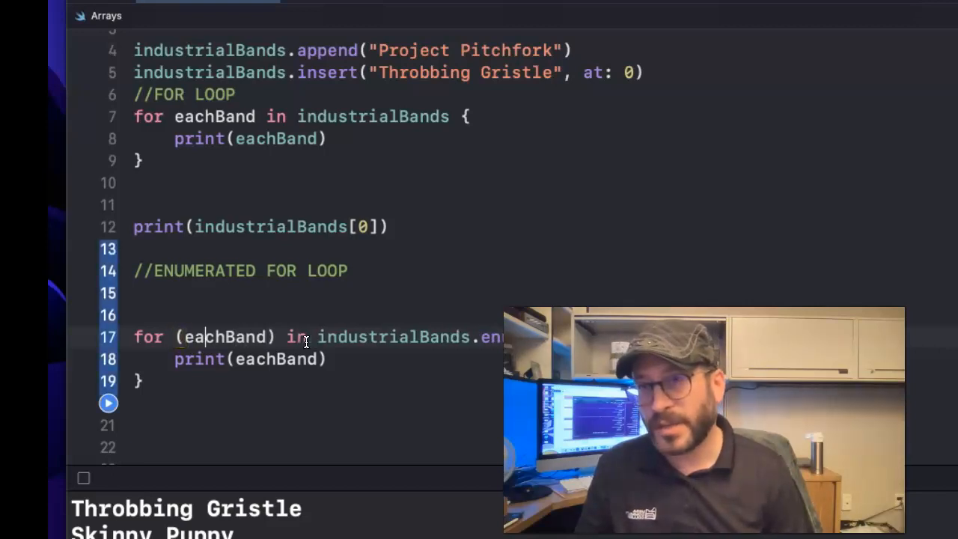
pyautogui.write('i,')
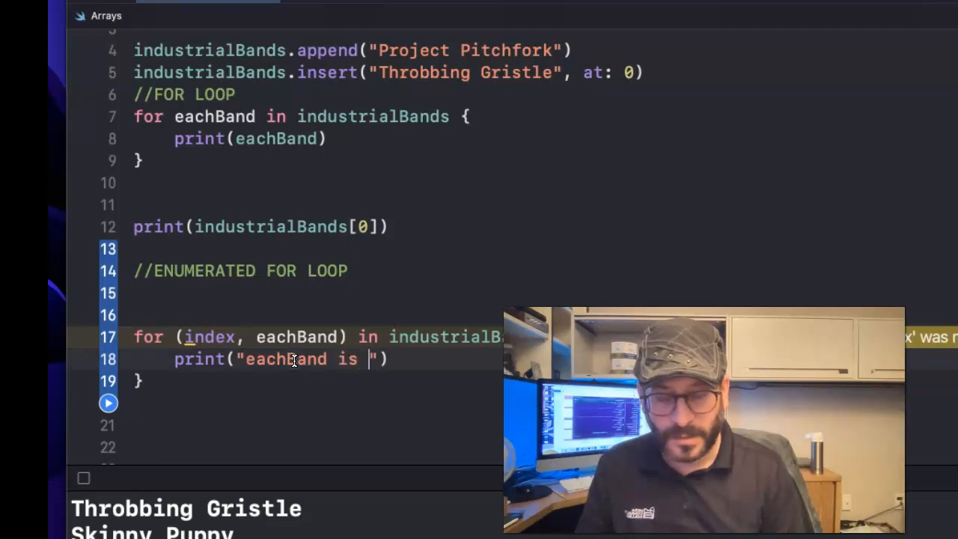
pyautogui.write('\\(eacgh')
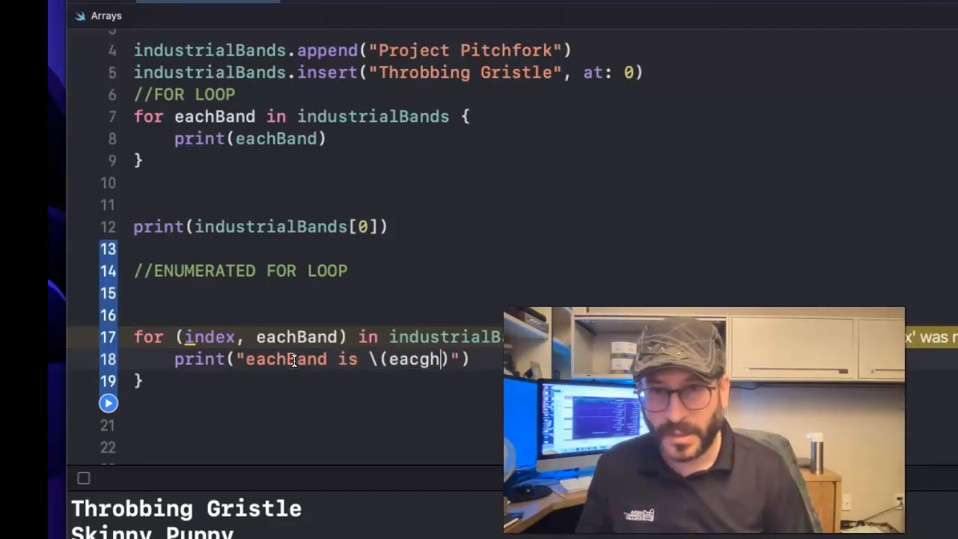
pyautogui.write('eachBand')
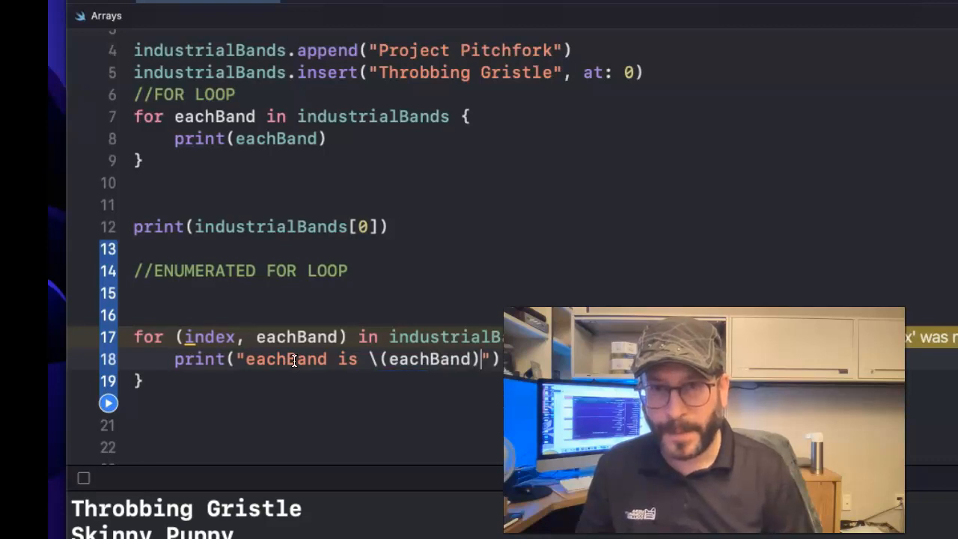
pyautogui.write('a')
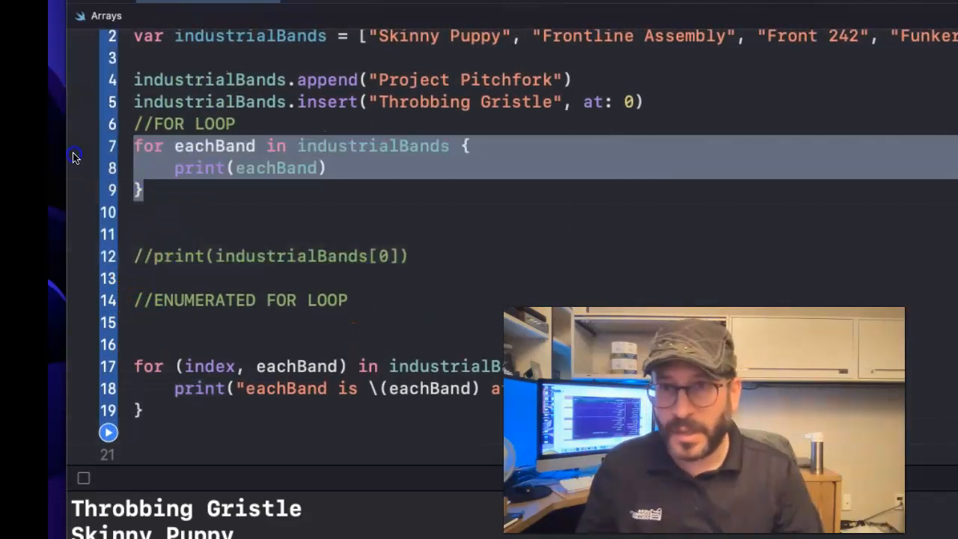
# Comment out the plain for loop with Cmd+/ and run to see indexed output
pyautogui.press('cmd+/')
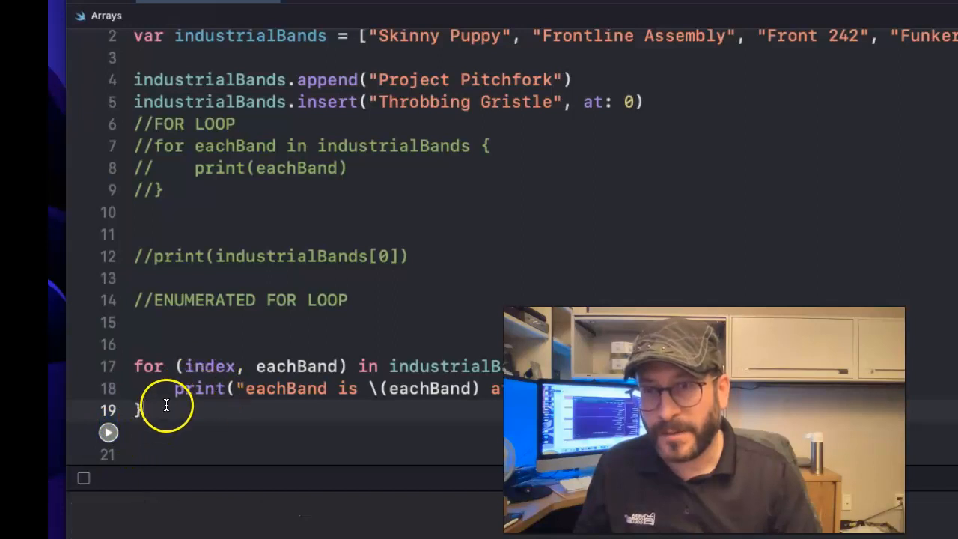
pyautogui.click(107, 432)
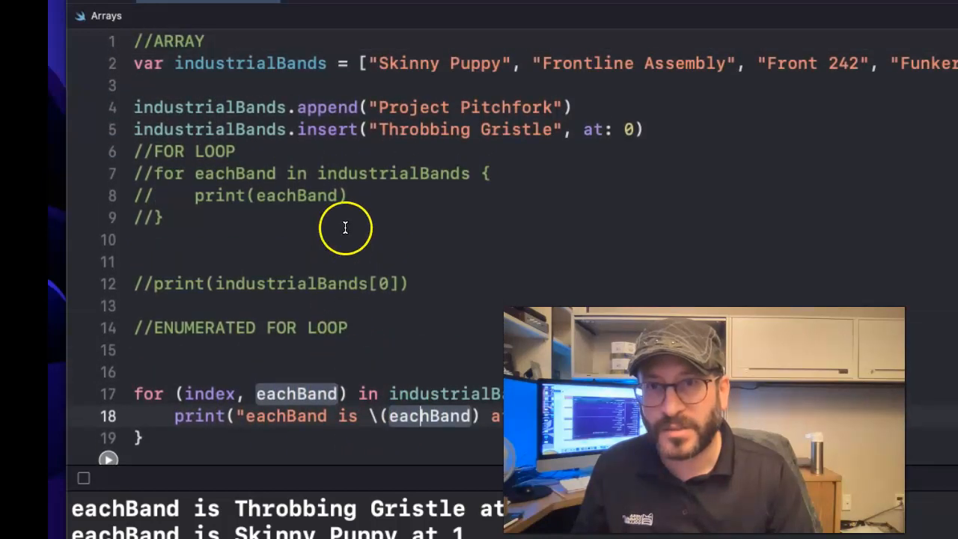
pyautogui.scroll(-3)
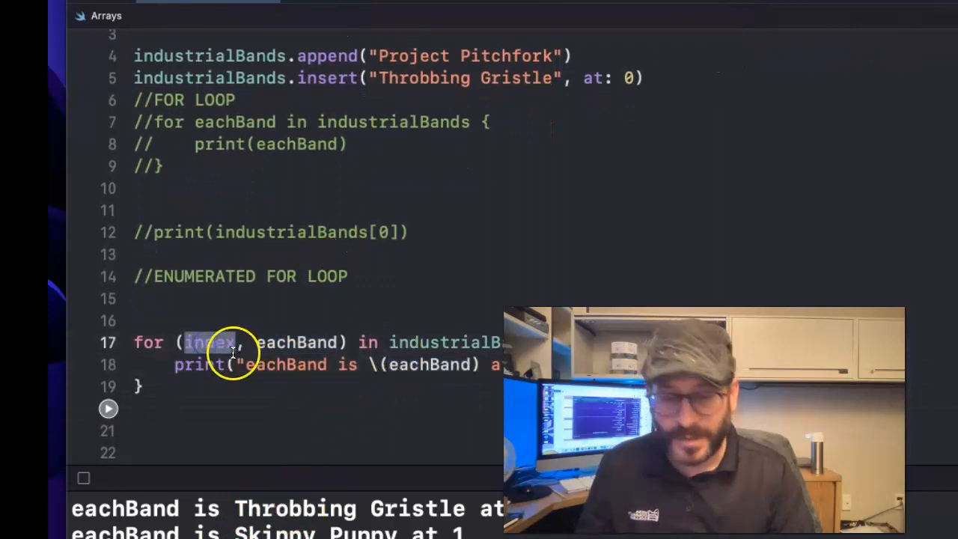
# Rename the enumerated loop's eachBand to band in the loop header and print string
pyautogui.write('i')
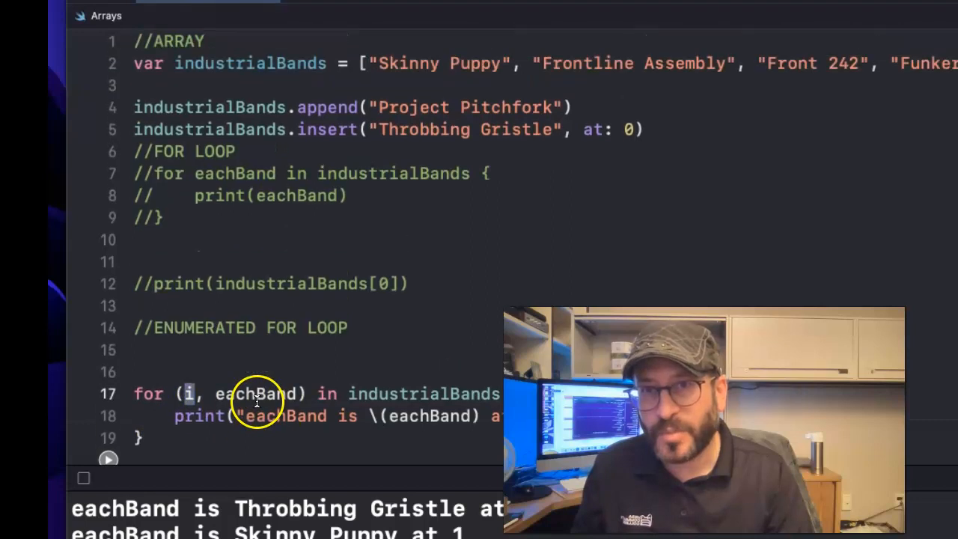
pyautogui.moveTo(286, 291)
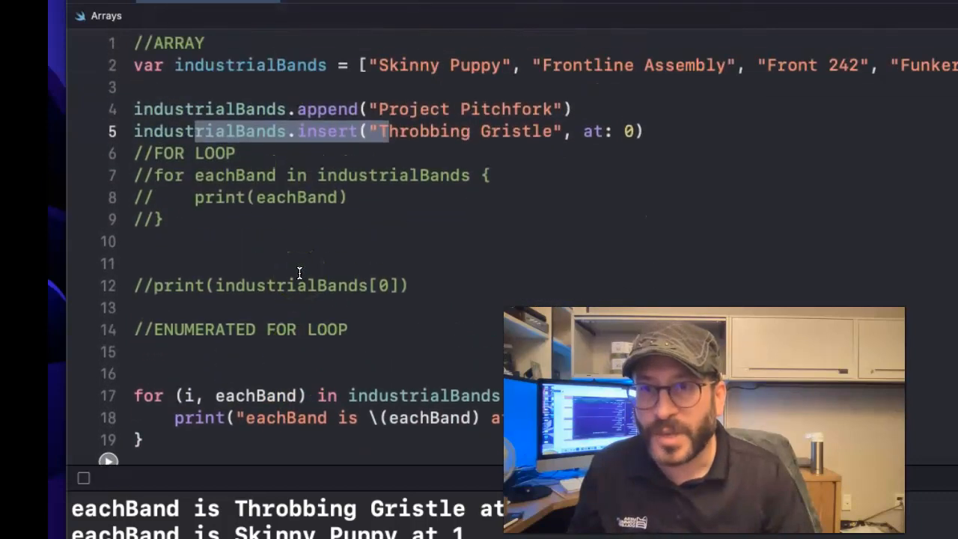
pyautogui.scroll(-3)
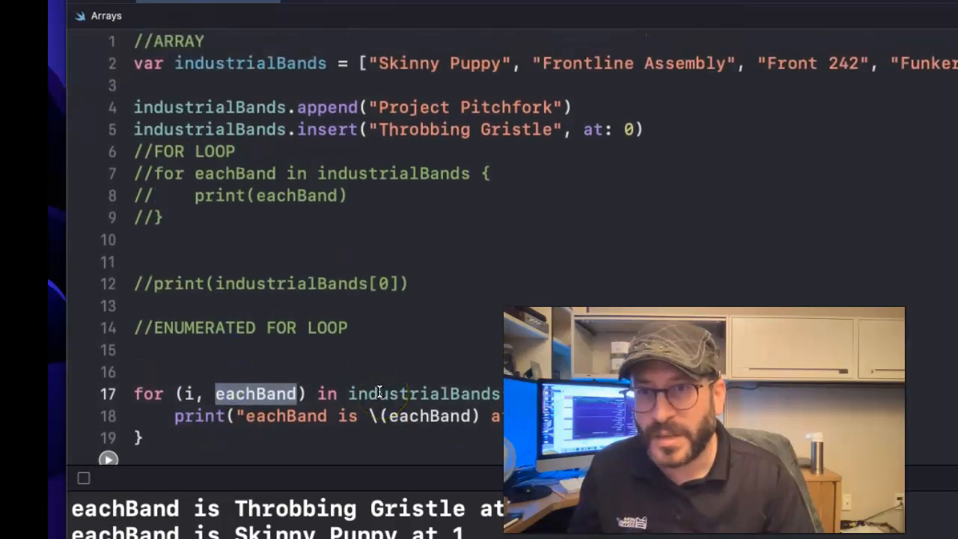
pyautogui.moveTo(322, 242)
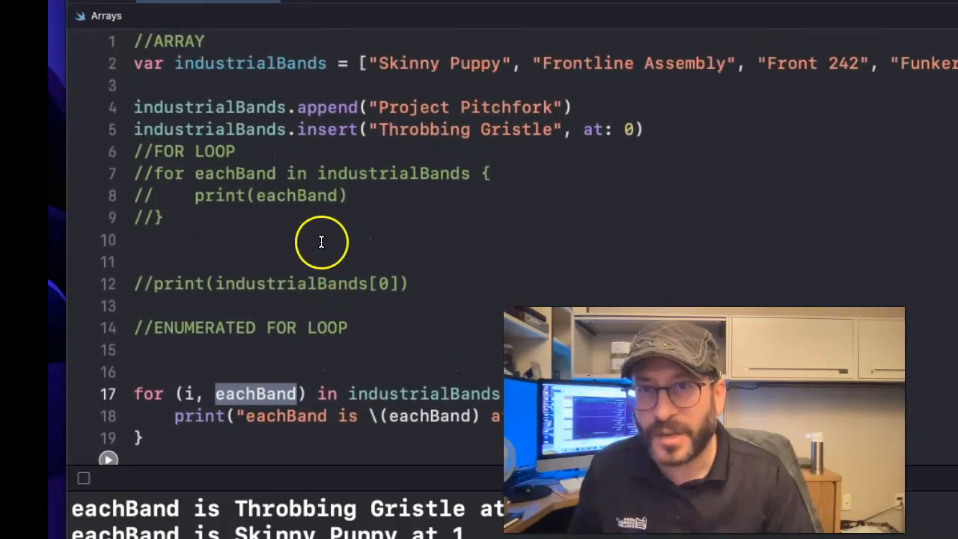
pyautogui.scroll(-3)
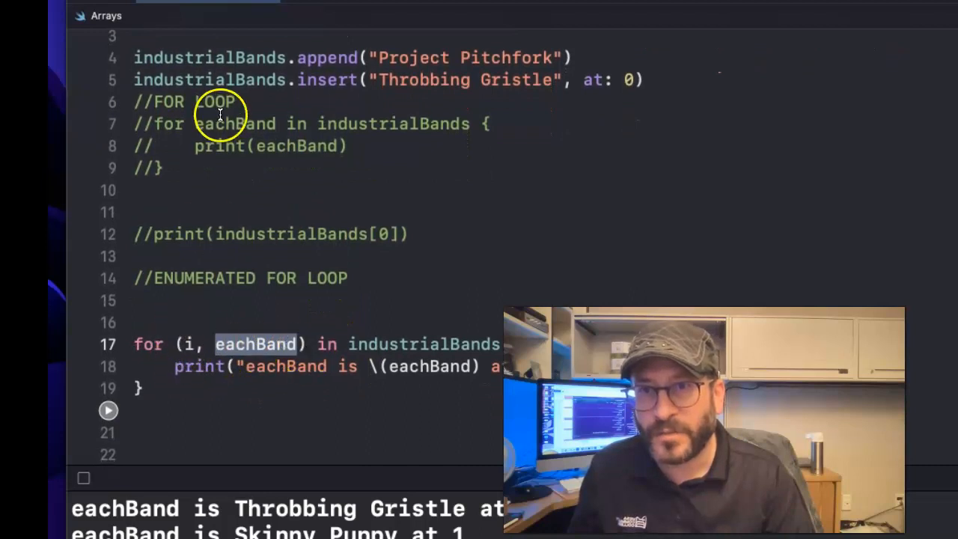
pyautogui.moveTo(251, 309)
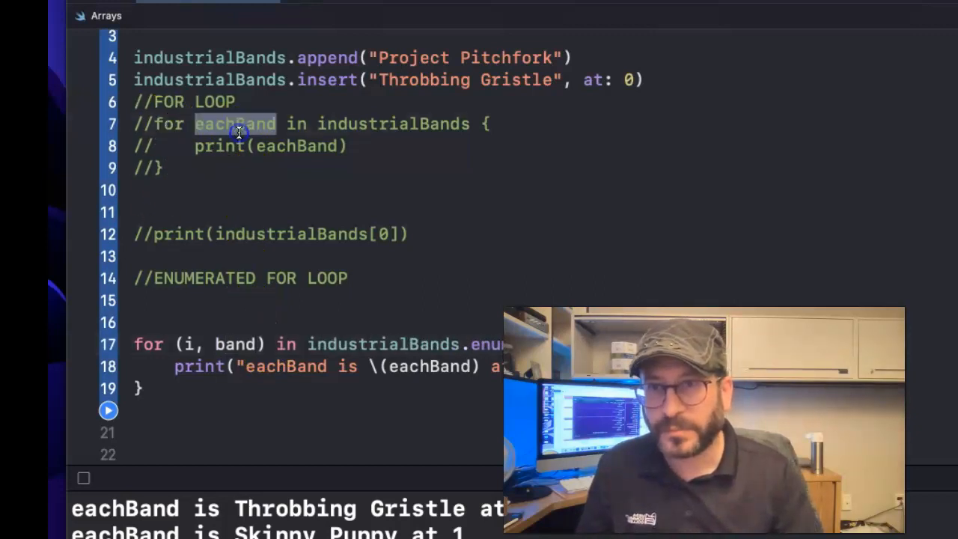
pyautogui.write('band')
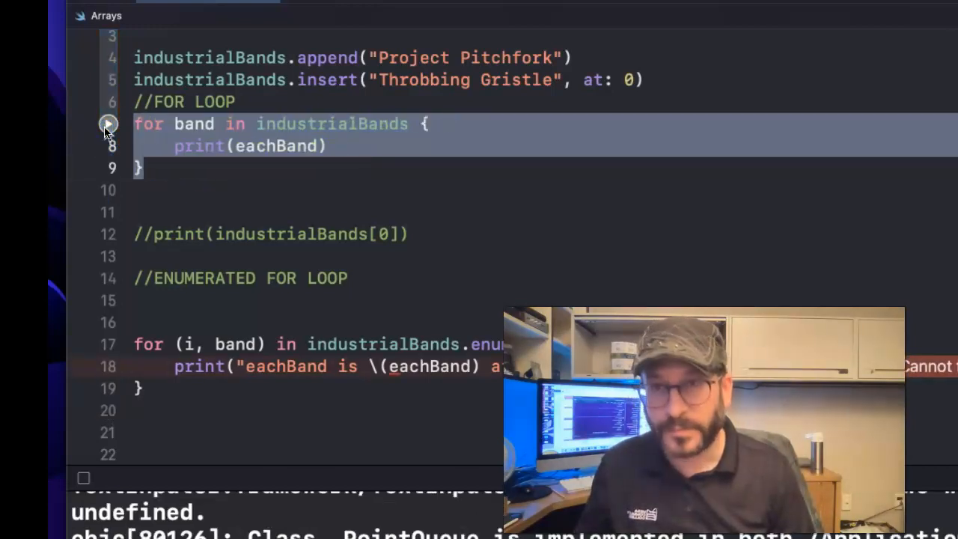
pyautogui.doubleClick(331, 123)
pyautogui.write('industrialB')
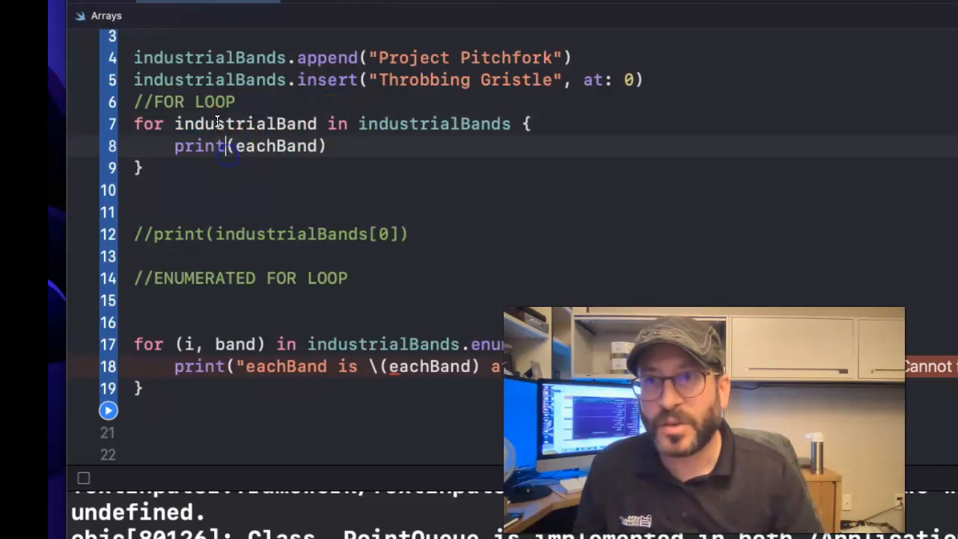
pyautogui.doubleClick(245, 123)
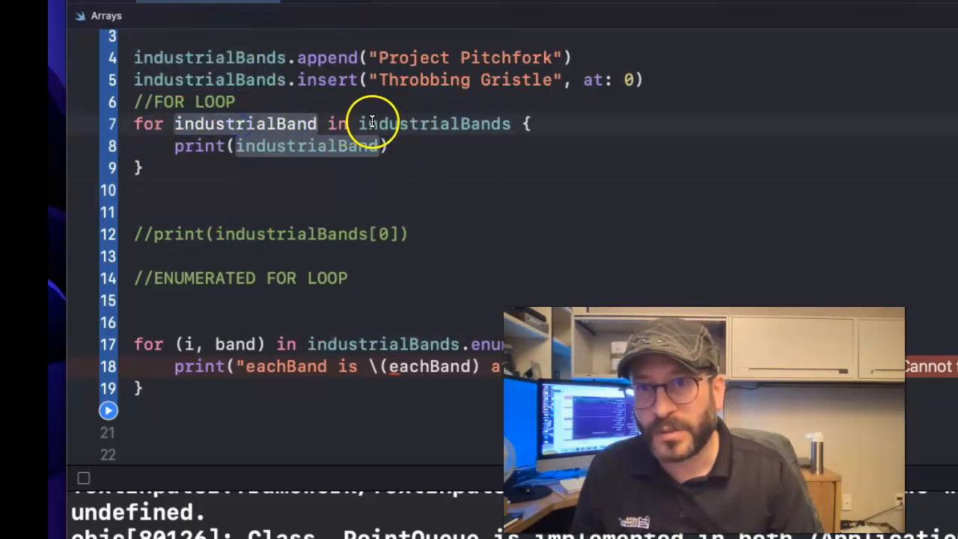
pyautogui.moveTo(328, 135)
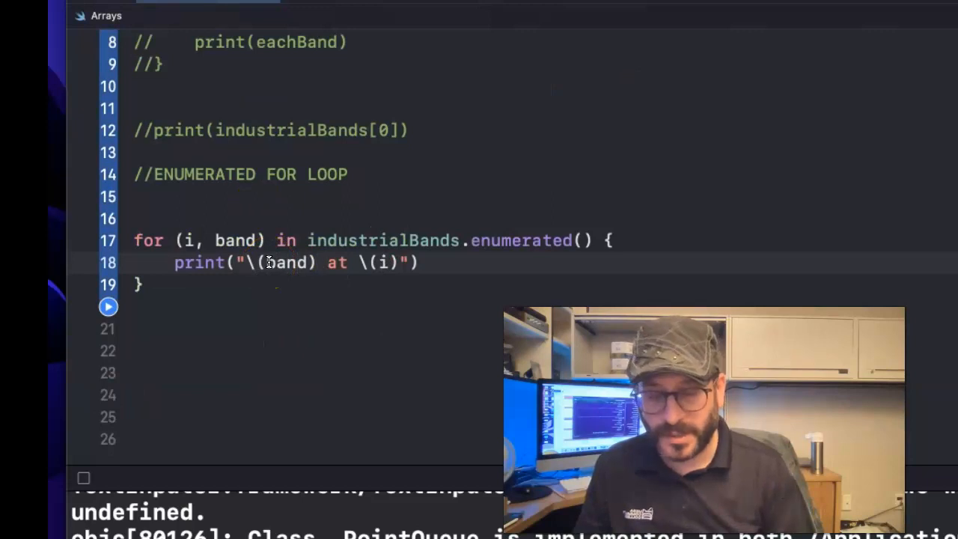
# Add 'is' and 'position' to the print message and run the playground
pyautogui.write('is')
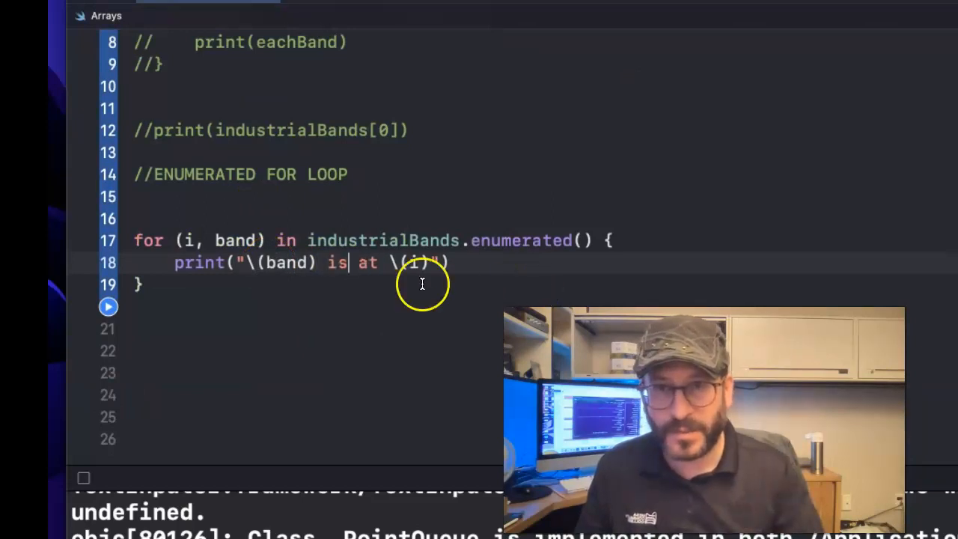
pyautogui.write('pos')
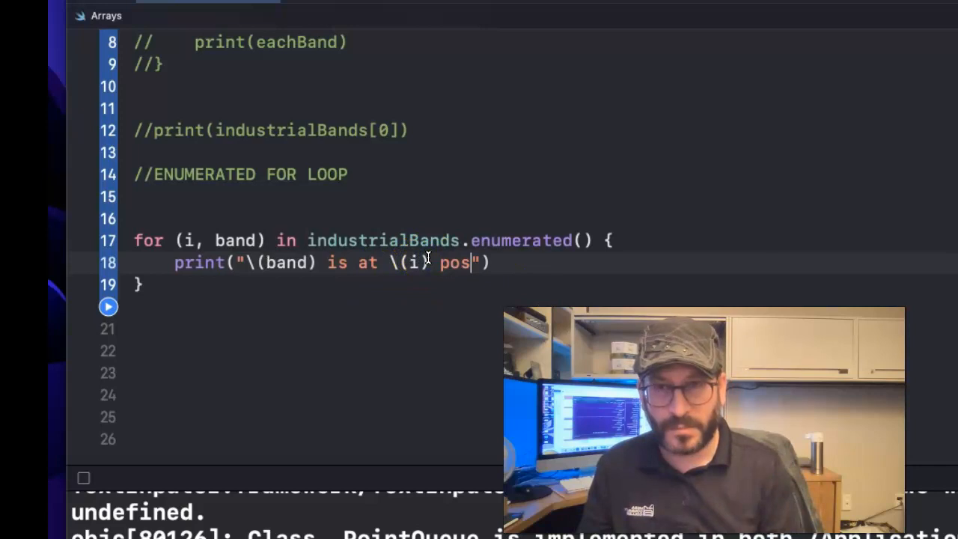
pyautogui.write('ition')
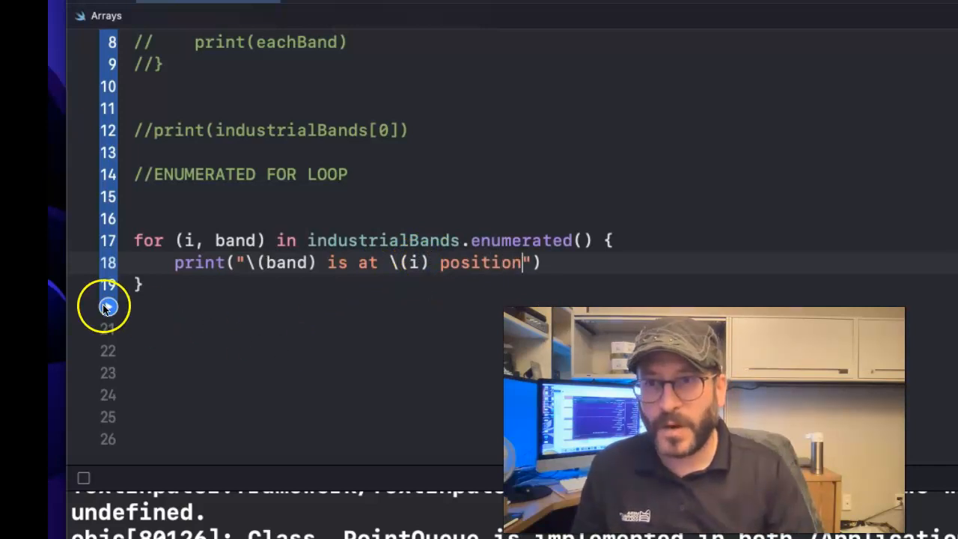
pyautogui.click(108, 306)
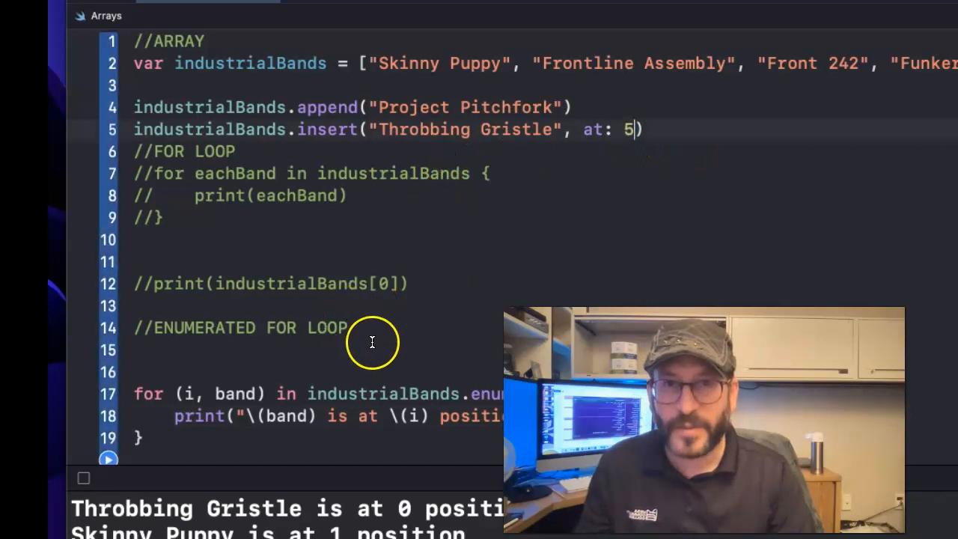
# Scroll down to view the out-of-range error output for the Throbbing Gristle insert
pyautogui.scroll(-3)
pyautogui.write('8')
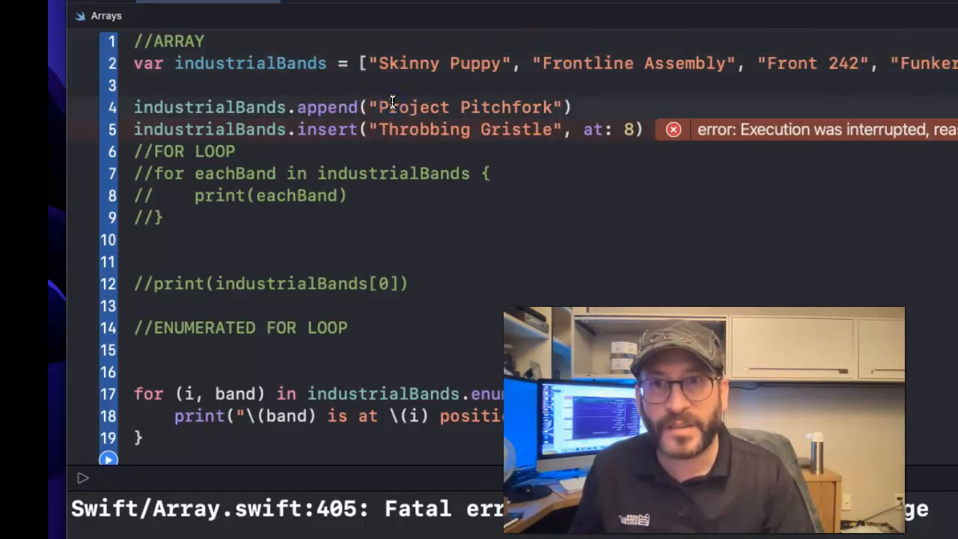
pyautogui.moveTo(625, 130)
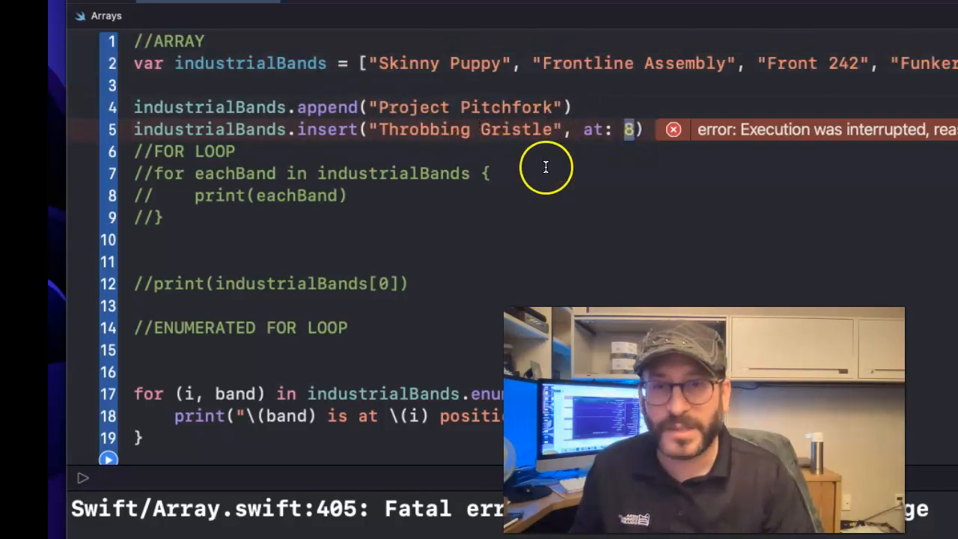
pyautogui.moveTo(602, 143)
pyautogui.write('7')
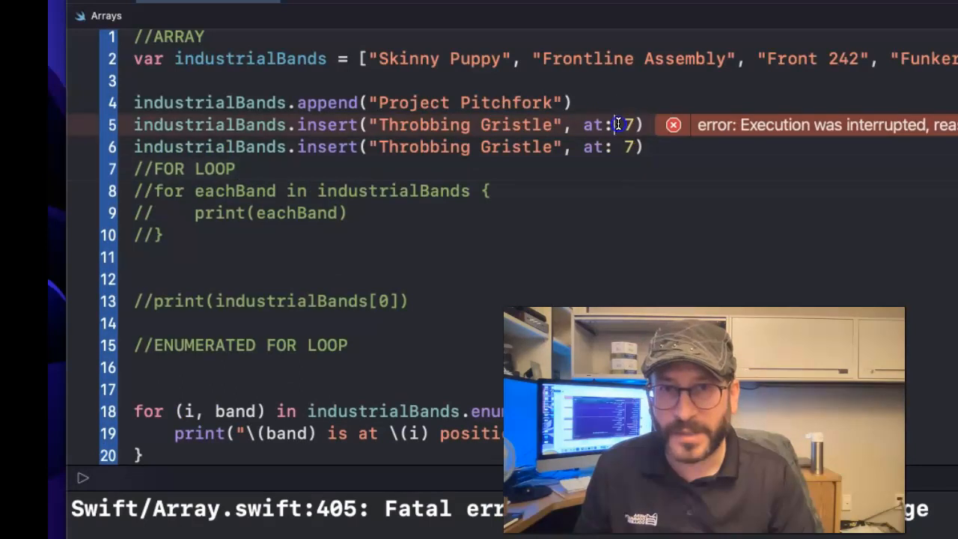
# Change the first insert to add "KMFDM" at index 6 and review the output
pyautogui.press('Backspace')
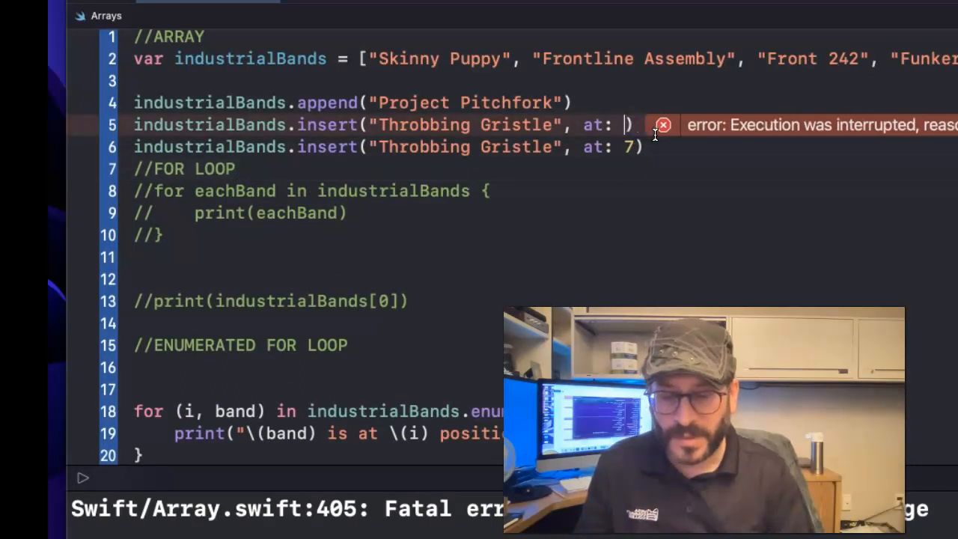
pyautogui.write('6')
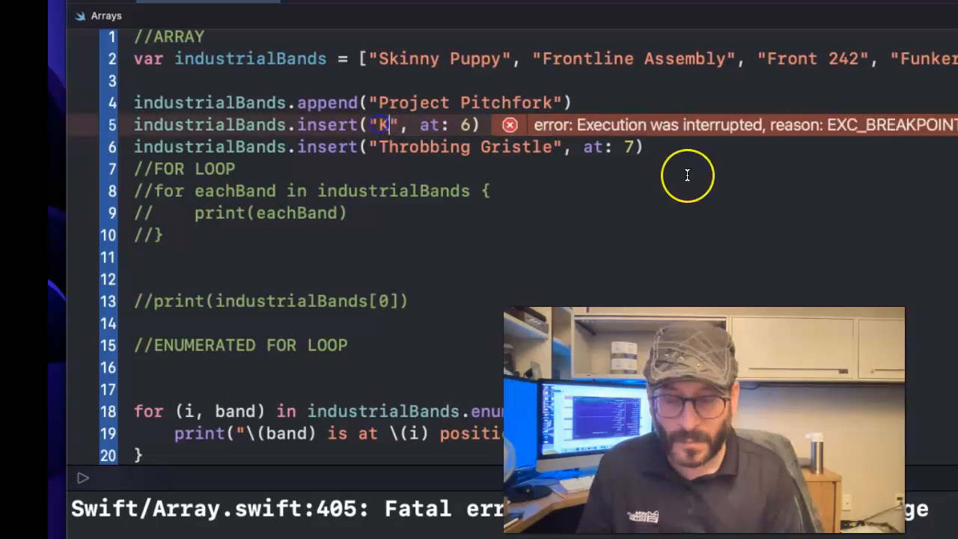
pyautogui.write('MFDM')
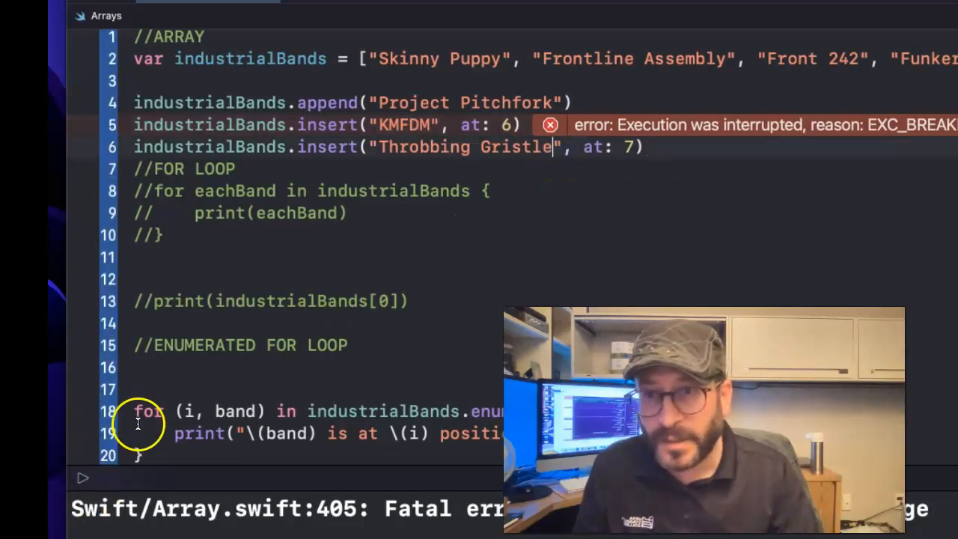
pyautogui.scroll(-3)
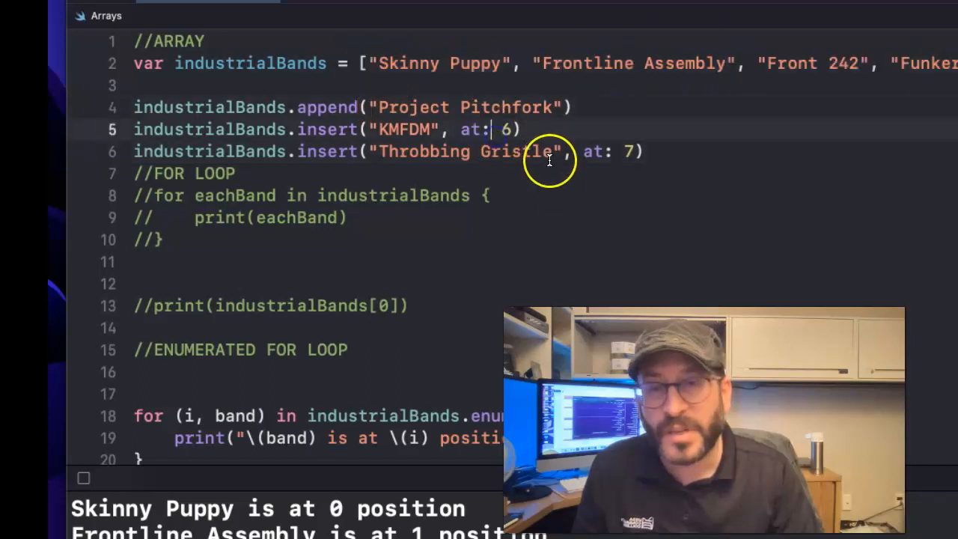
pyautogui.moveTo(331, 116)
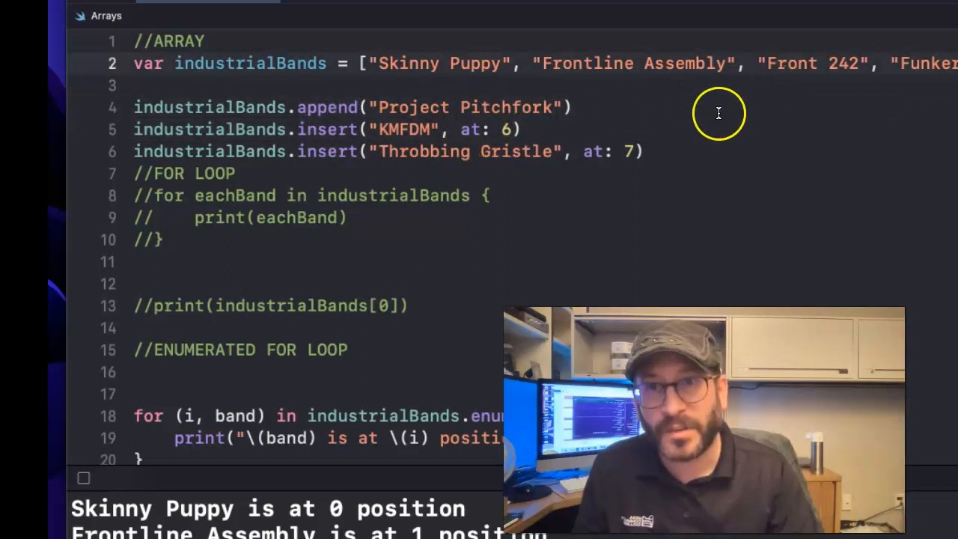
pyautogui.moveTo(870, 128)
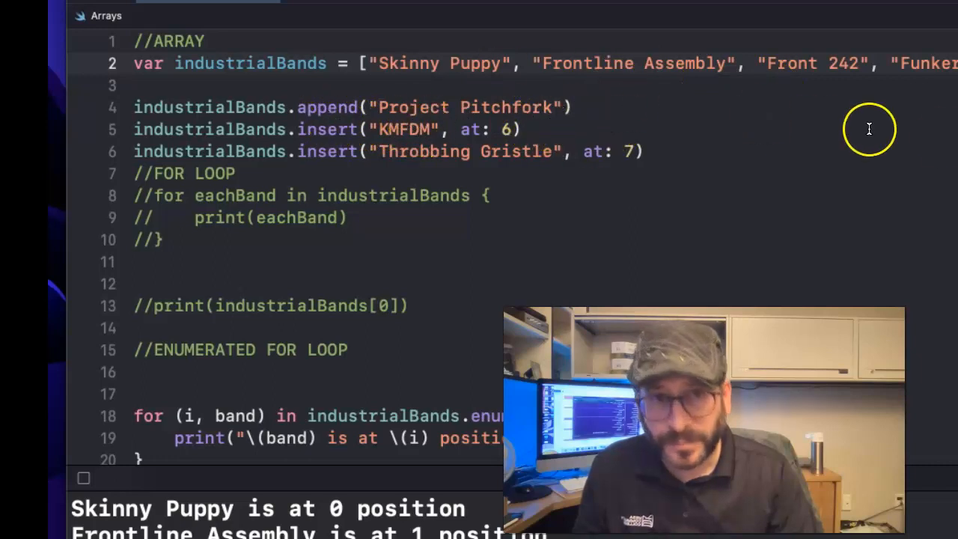
pyautogui.moveTo(281, 108)
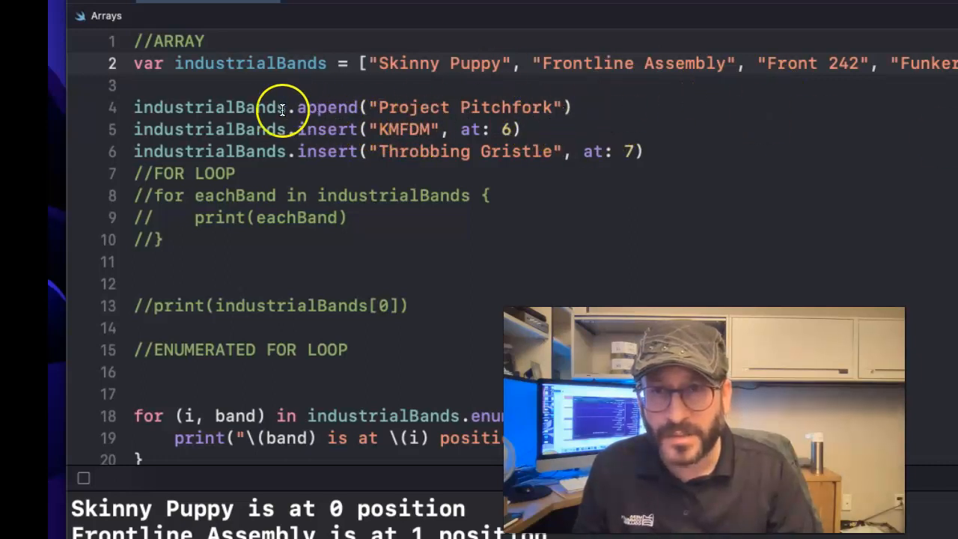
pyautogui.moveTo(315, 115)
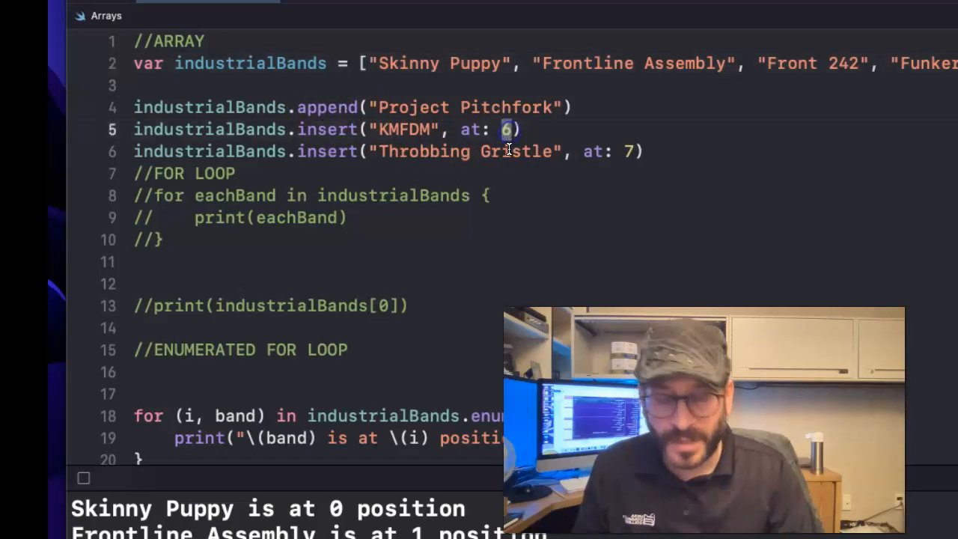
# Set KMFDM's insert index to 0 and add a blank line after the inserts
pyautogui.write('0')
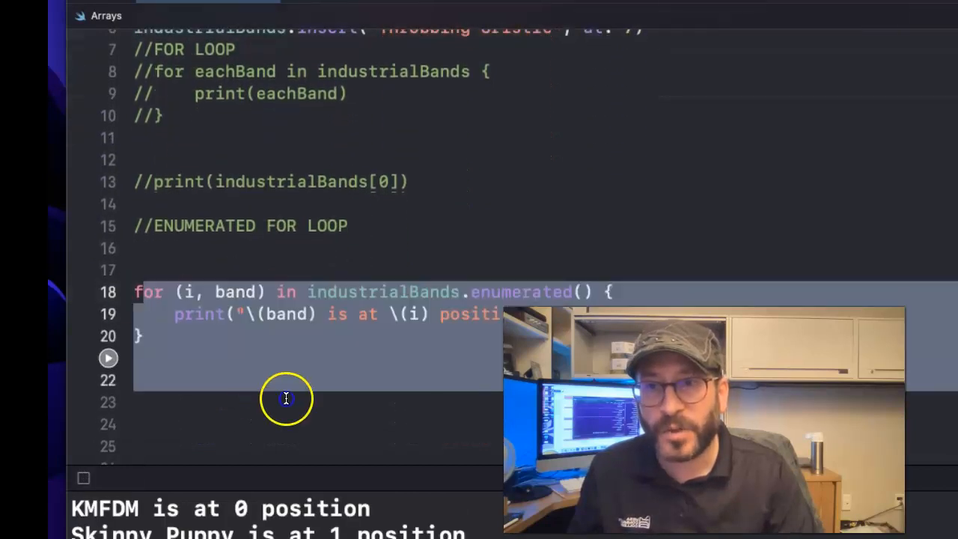
pyautogui.scroll(3)
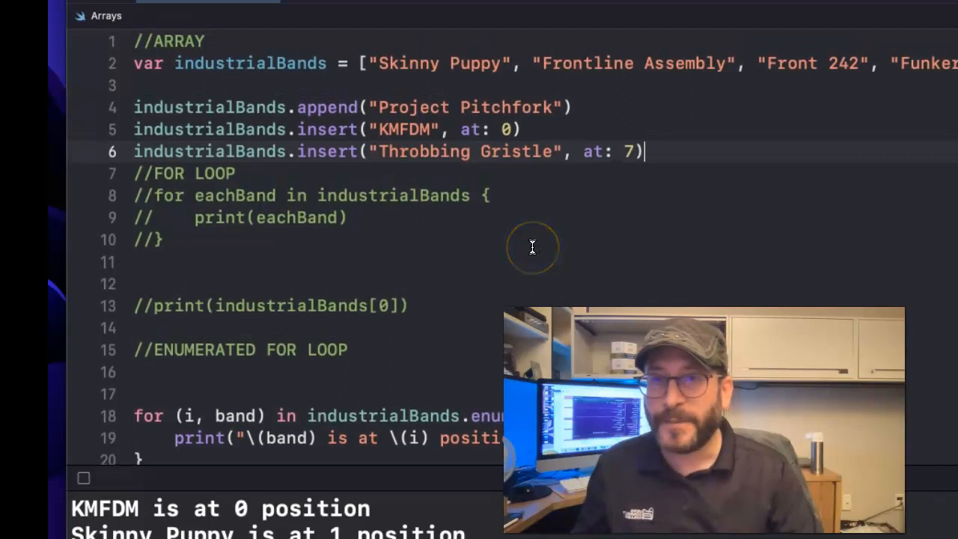
pyautogui.press('Enter')
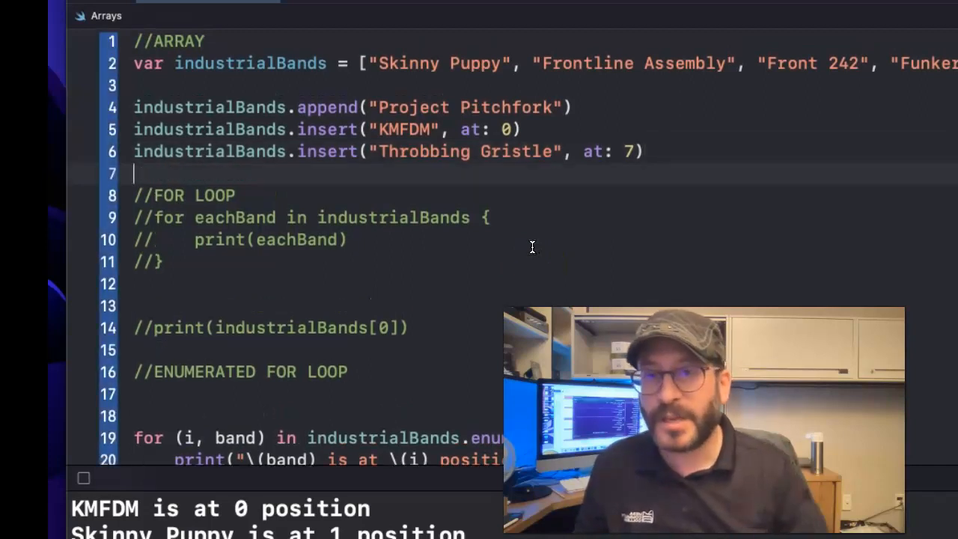